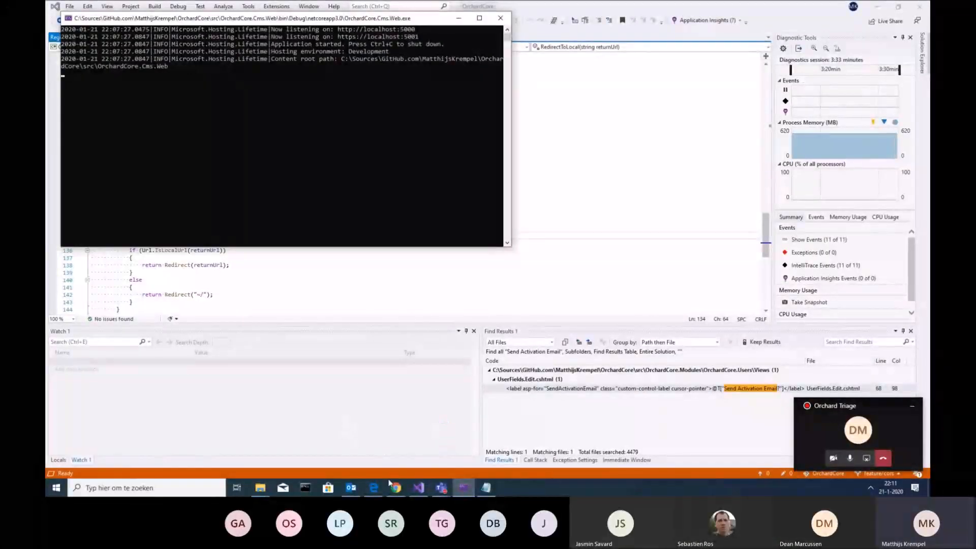
- Switch to the running Orchard Core site's empty CORS Settings page in Chrome
{"action": "left_click", "coordinate": [396, 487]}
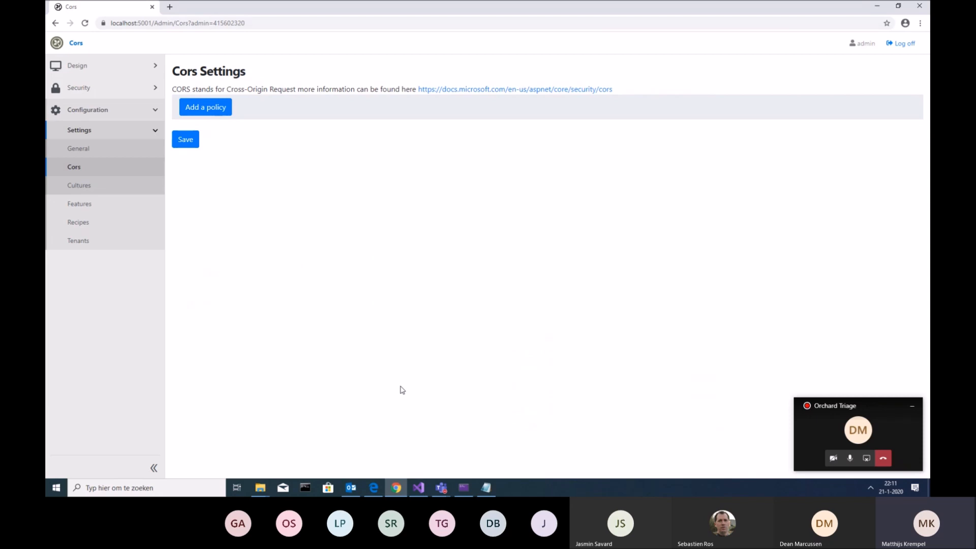
{"action": "mouse_move", "coordinate": [424, 200]}
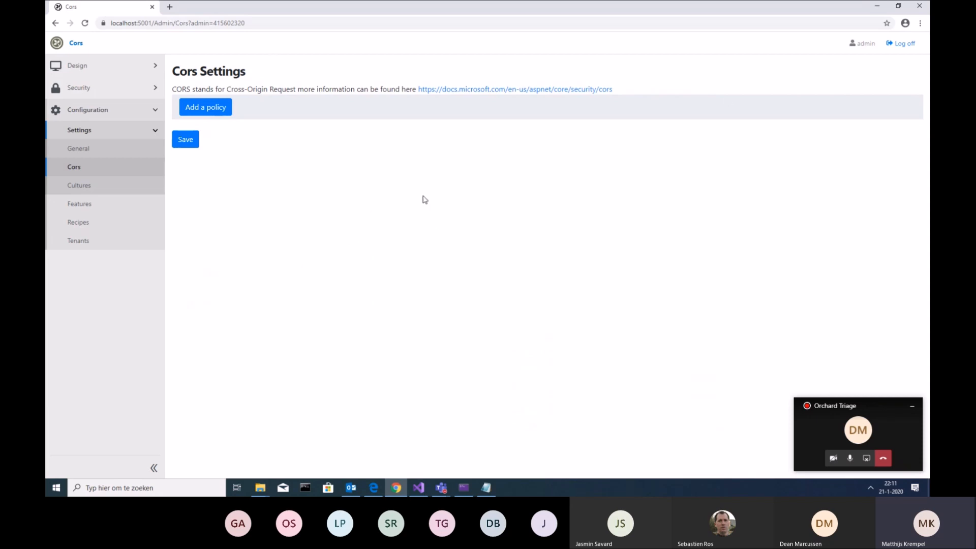
- Add a new CORS policy and name it Default Cors Policy
{"action": "left_click", "coordinate": [205, 107]}
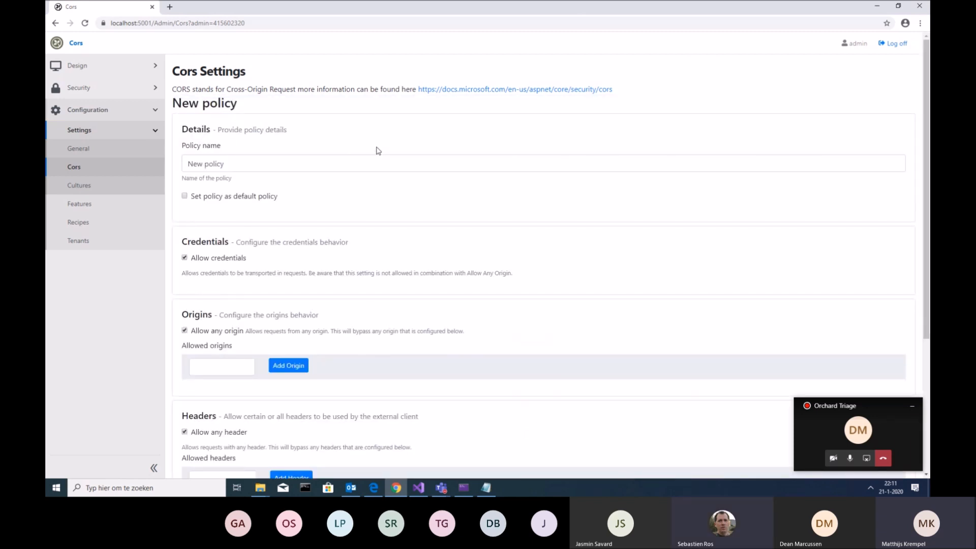
{"action": "mouse_move", "coordinate": [372, 156]}
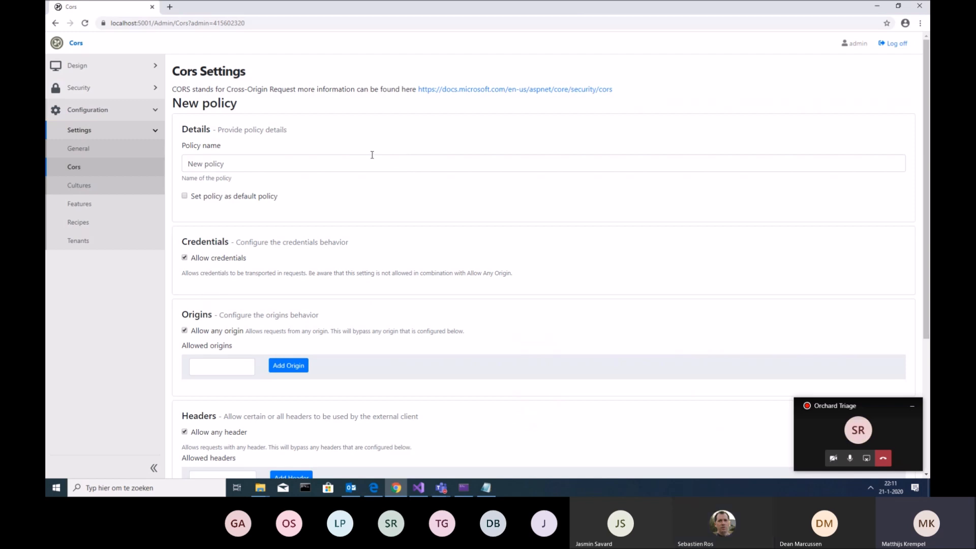
{"action": "mouse_move", "coordinate": [231, 283]}
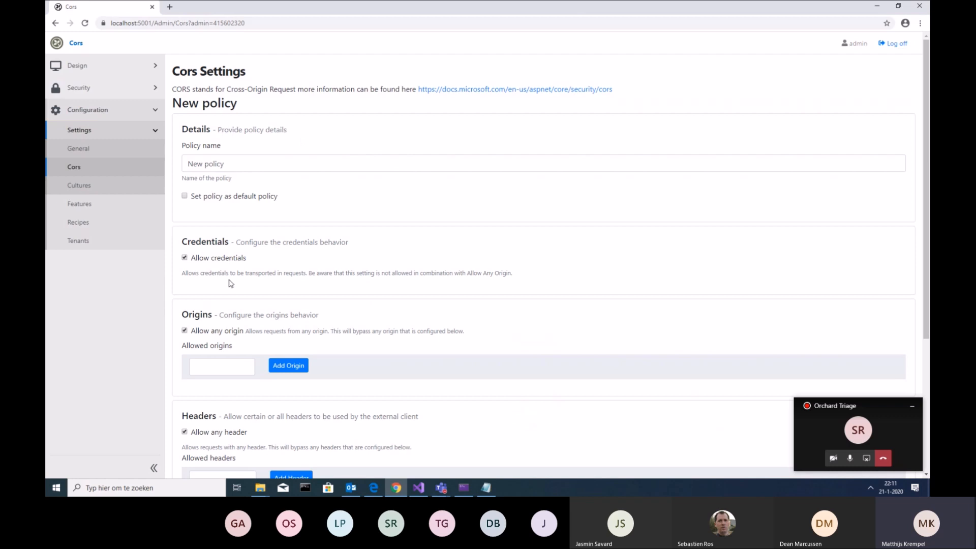
{"action": "scroll", "scroll_direction": "down", "scroll_amount": 3}
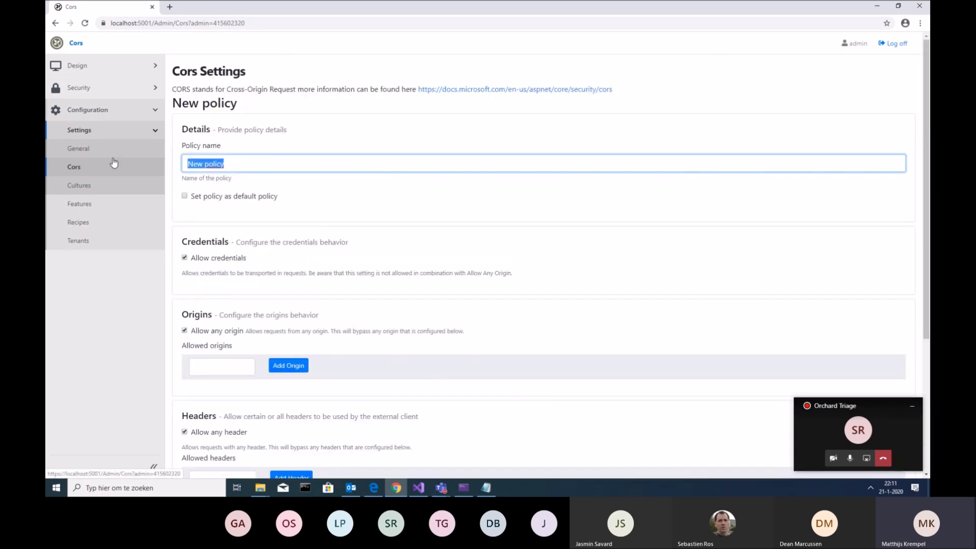
{"action": "type", "text": "edit me"}
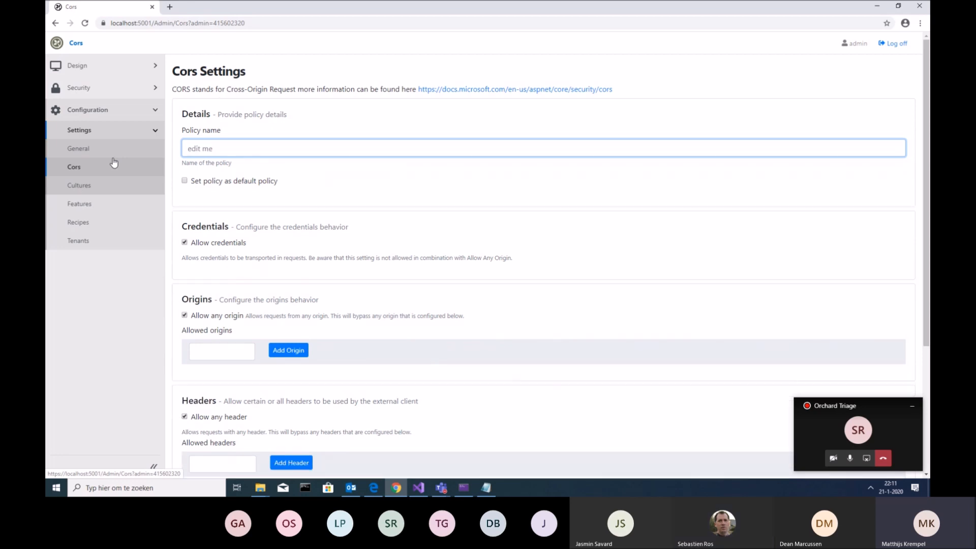
{"action": "type", "text": "Default Cors Policy"}
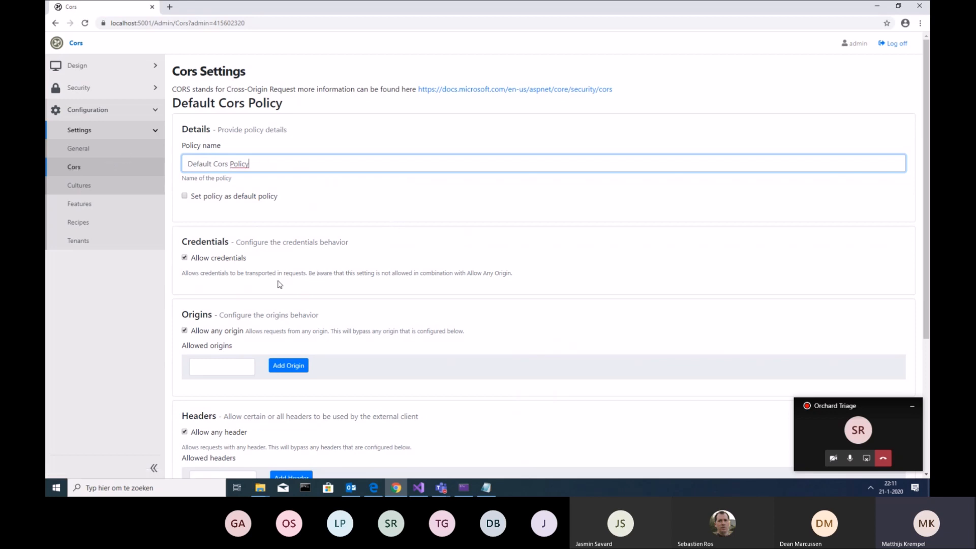
{"action": "scroll", "scroll_direction": "down", "scroll_amount": 3}
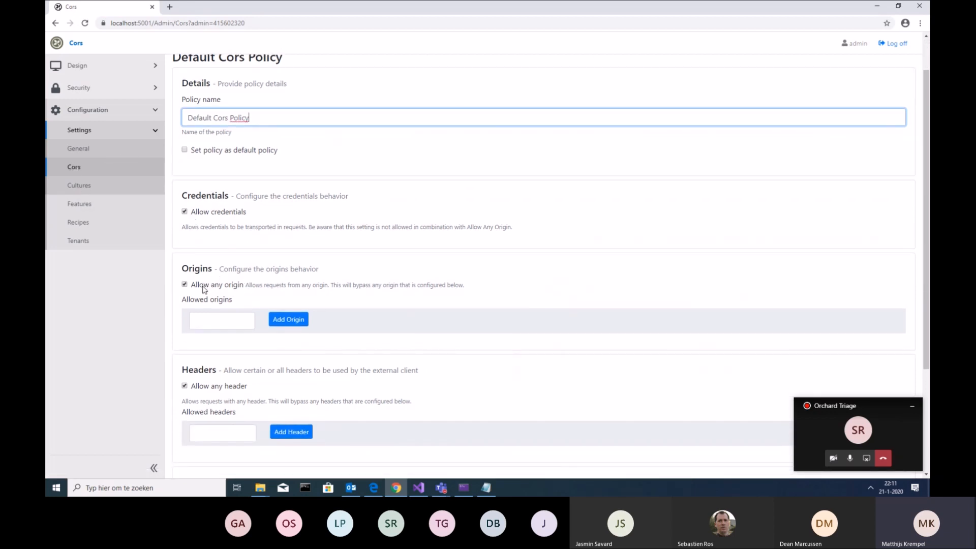
{"action": "left_click", "coordinate": [184, 285]}
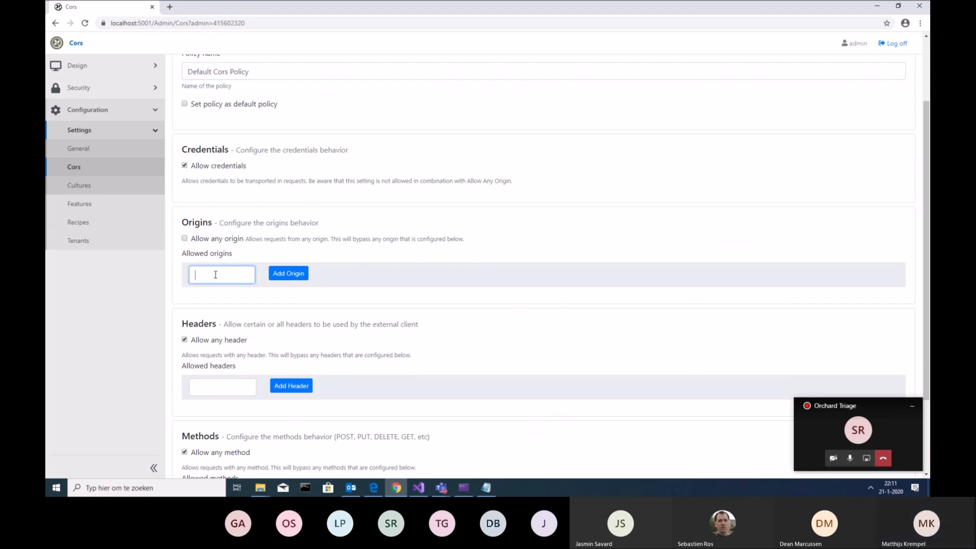
{"action": "type", "text": "http://"}
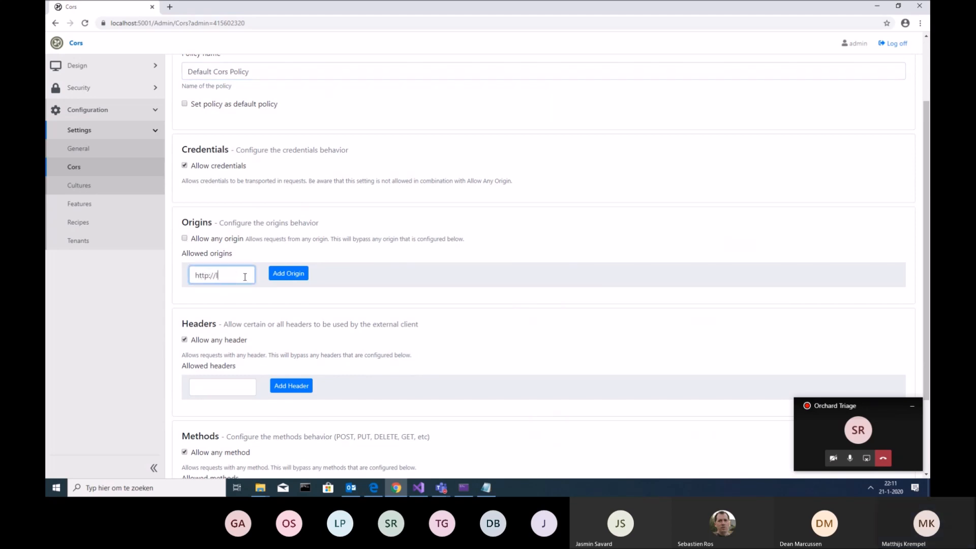
{"action": "type", "text": "localhost"}
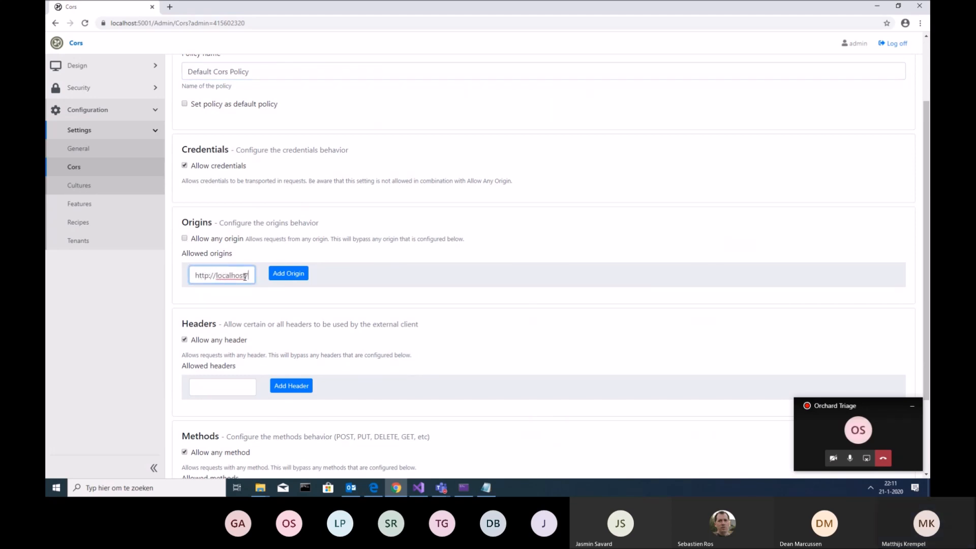
{"action": "left_click", "coordinate": [288, 272]}
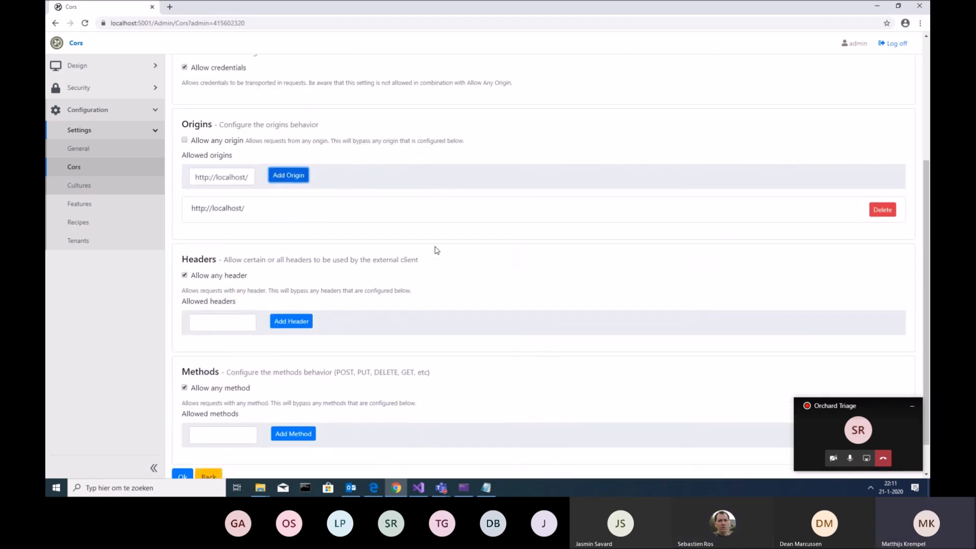
{"action": "scroll", "scroll_direction": "down", "scroll_amount": 3}
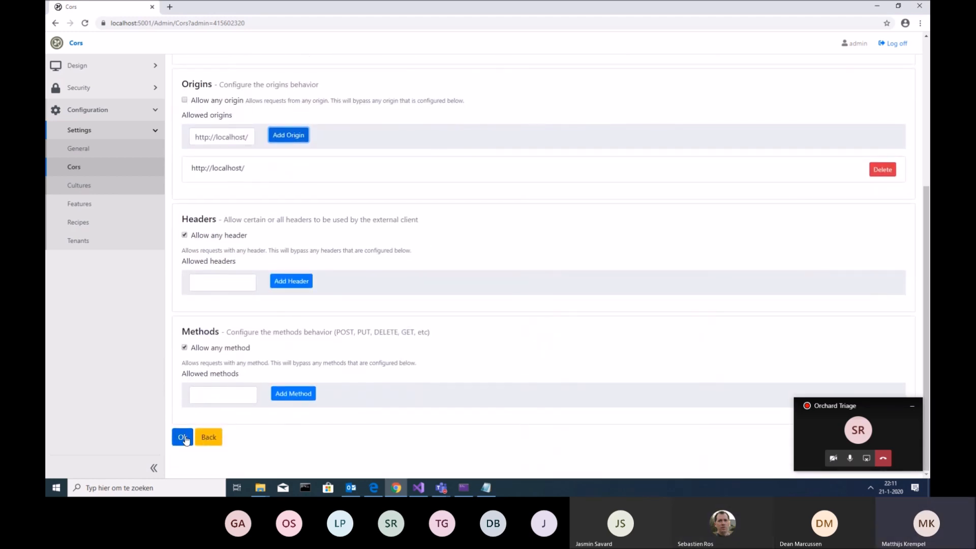
- Save the CORS settings with the new policy, then reopen it to review
{"action": "left_click", "coordinate": [182, 437]}
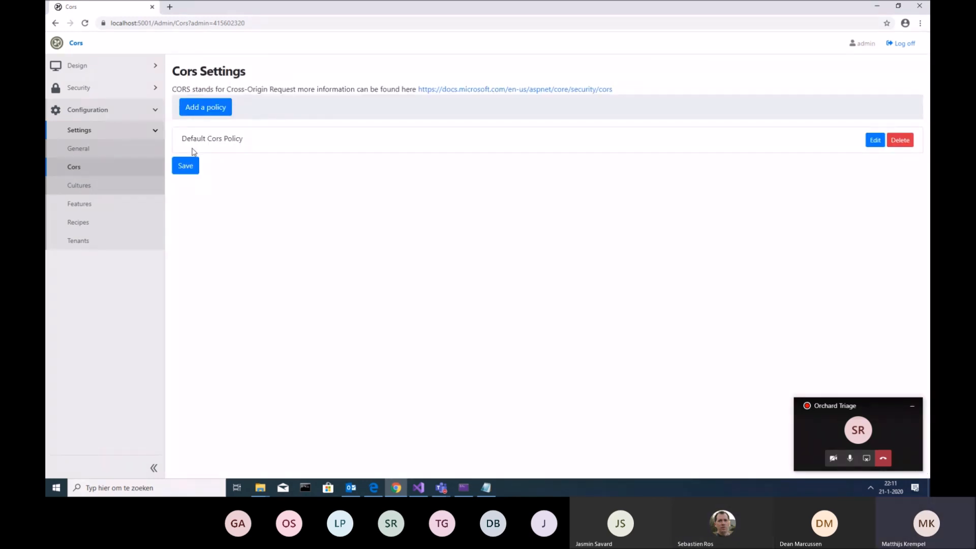
{"action": "left_click", "coordinate": [185, 166]}
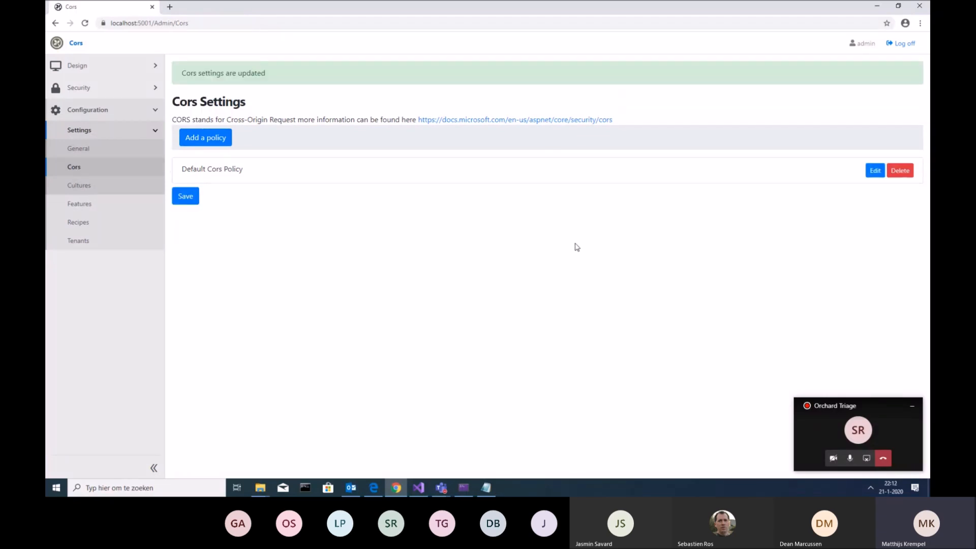
{"action": "left_click", "coordinate": [875, 170]}
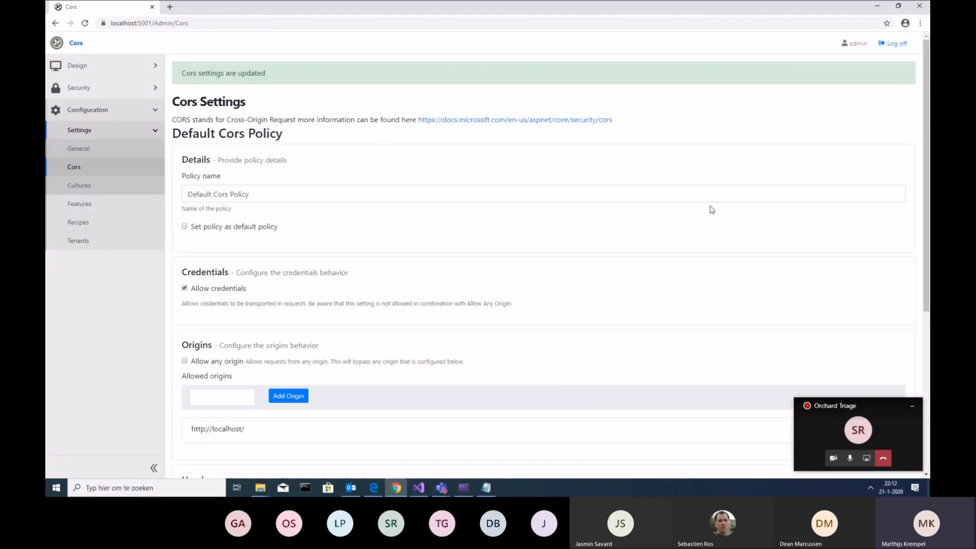
{"action": "scroll", "scroll_direction": "down", "scroll_amount": 3}
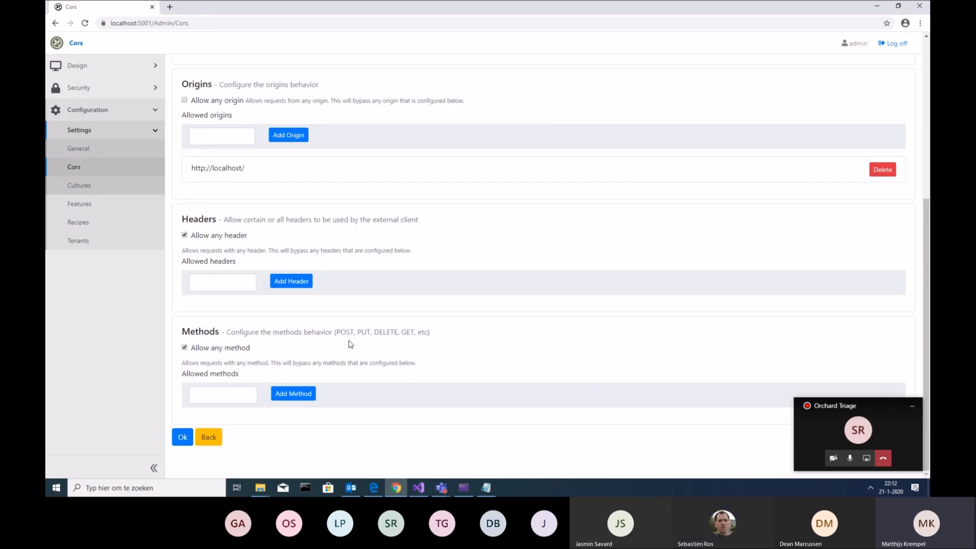
{"action": "left_click", "coordinate": [182, 436]}
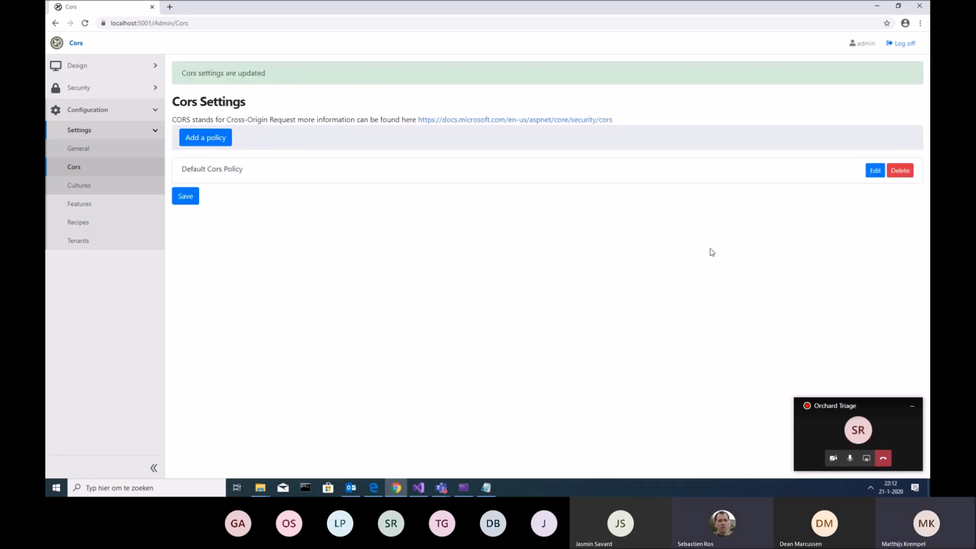
- Reopen Default Cors Policy, close it and save the edited CORS settings
{"action": "left_click", "coordinate": [874, 170]}
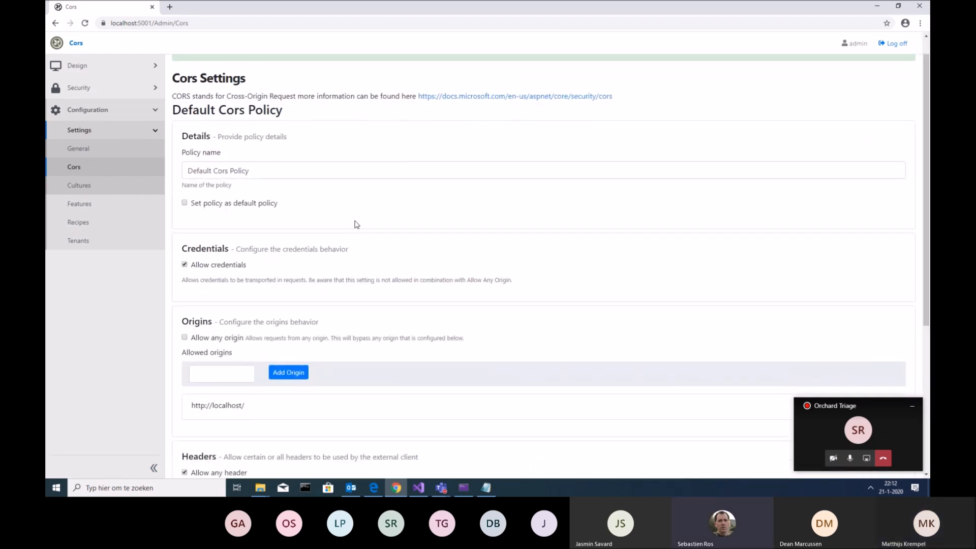
{"action": "scroll", "scroll_direction": "down", "scroll_amount": 3}
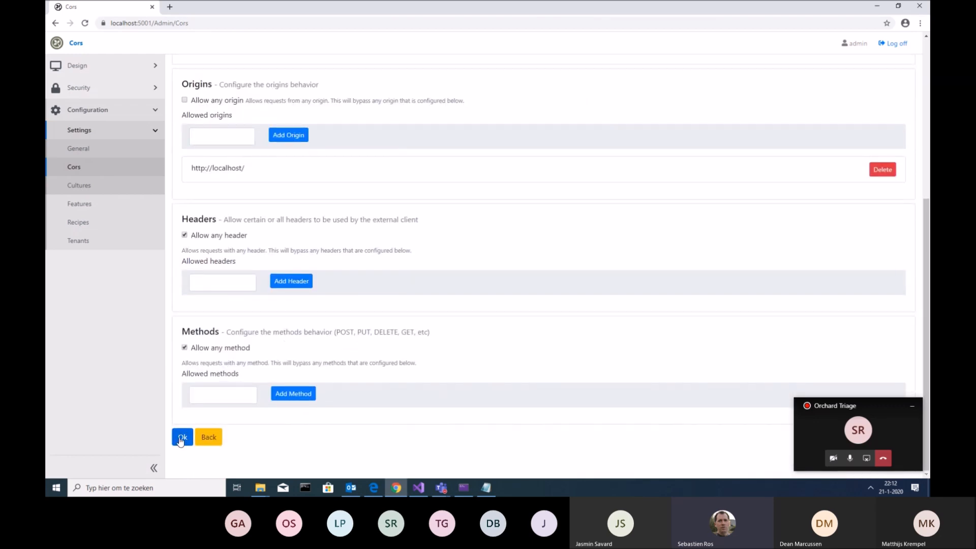
{"action": "left_click", "coordinate": [182, 437]}
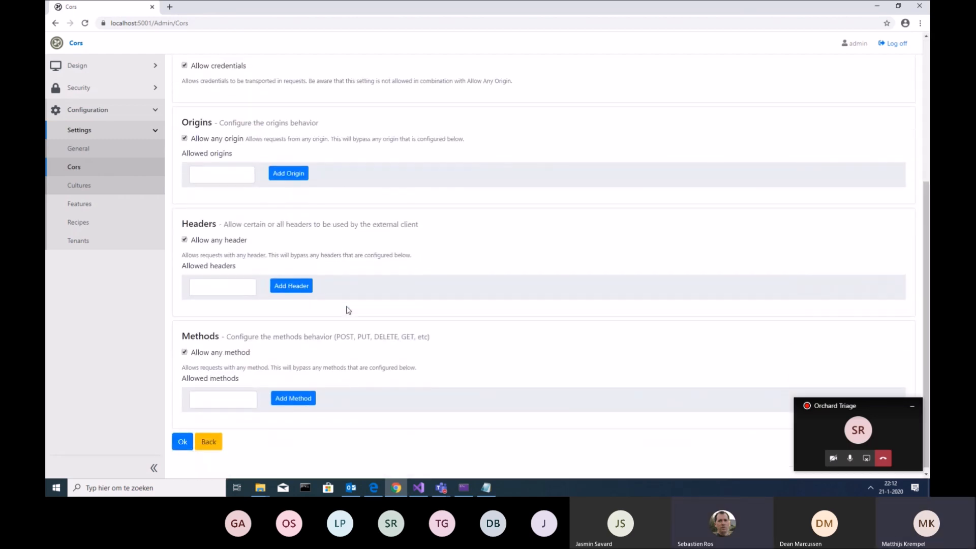
{"action": "left_click", "coordinate": [182, 441]}
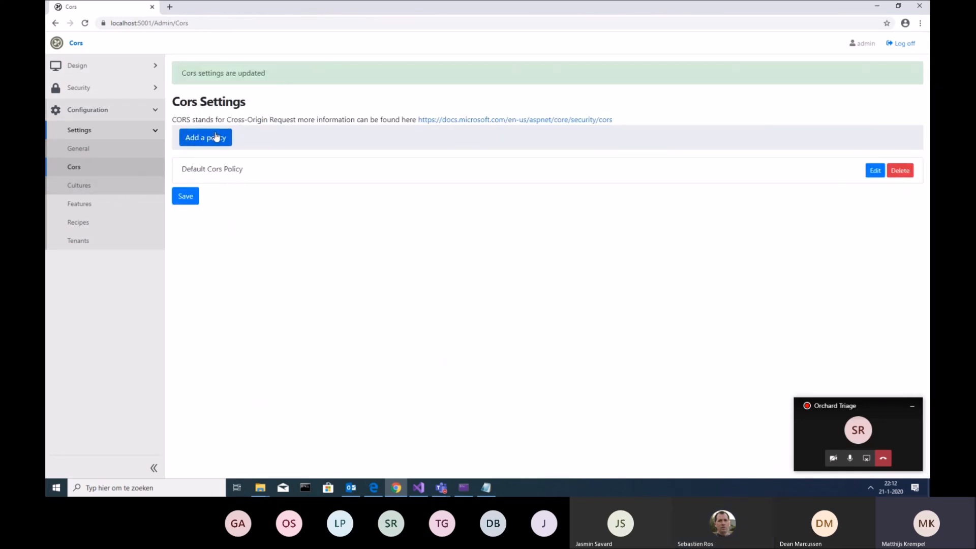
{"action": "mouse_move", "coordinate": [311, 159]}
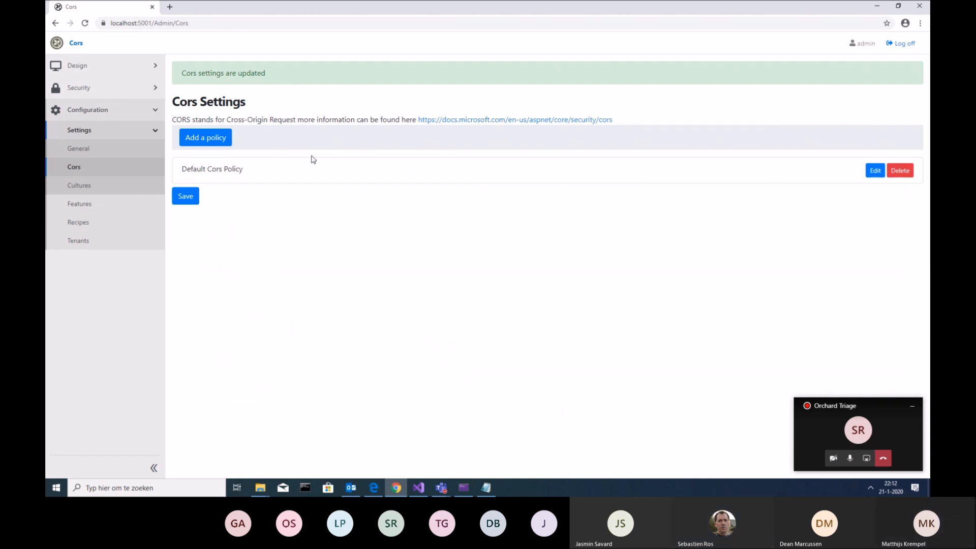
- Open Chrome DevTools on the Elements panel to inspect the stored CorsSettings data
{"action": "key", "text": "F12"}
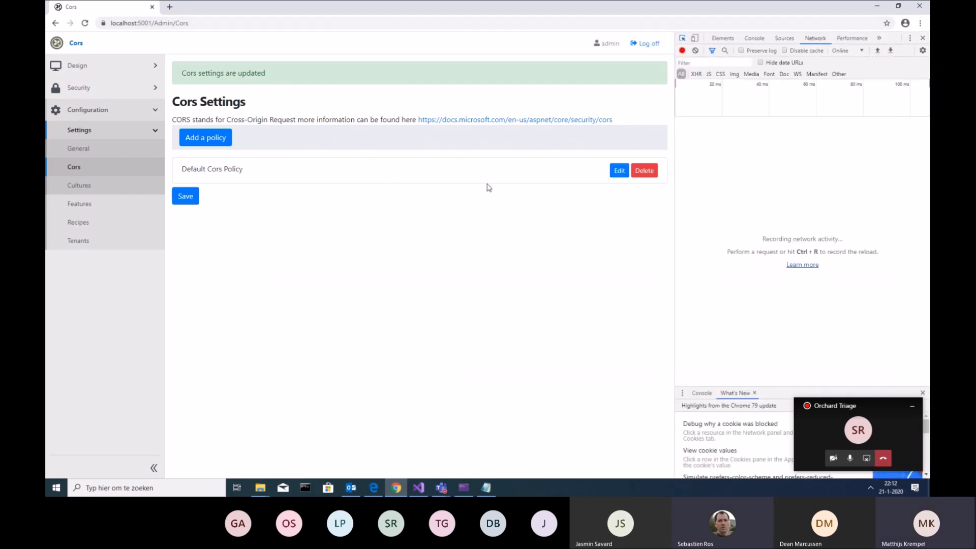
{"action": "left_click", "coordinate": [723, 38]}
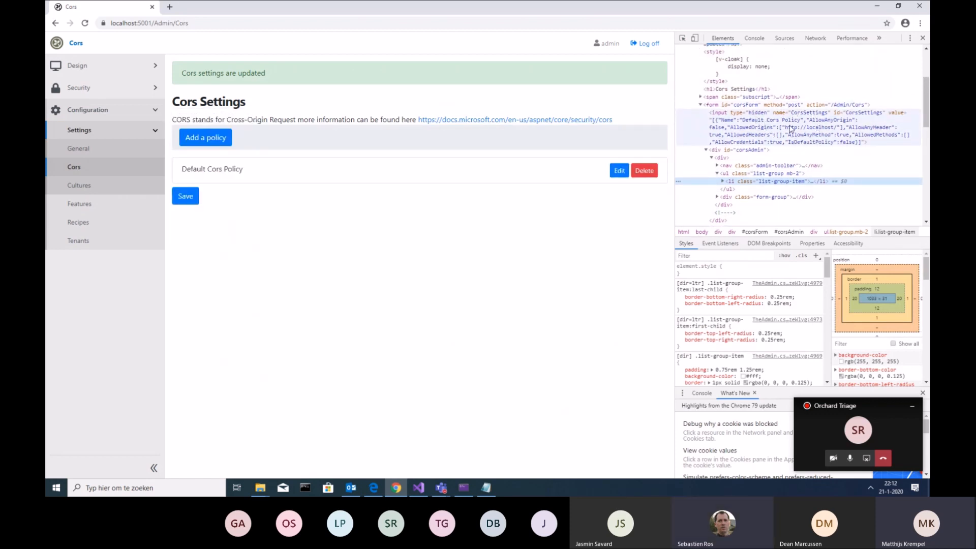
{"action": "mouse_move", "coordinate": [804, 129]}
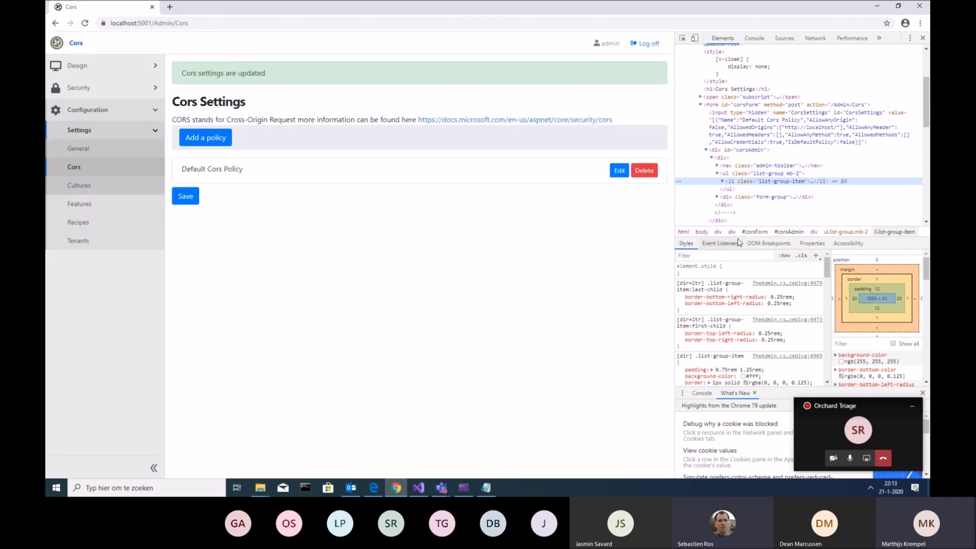
{"action": "mouse_move", "coordinate": [579, 275]}
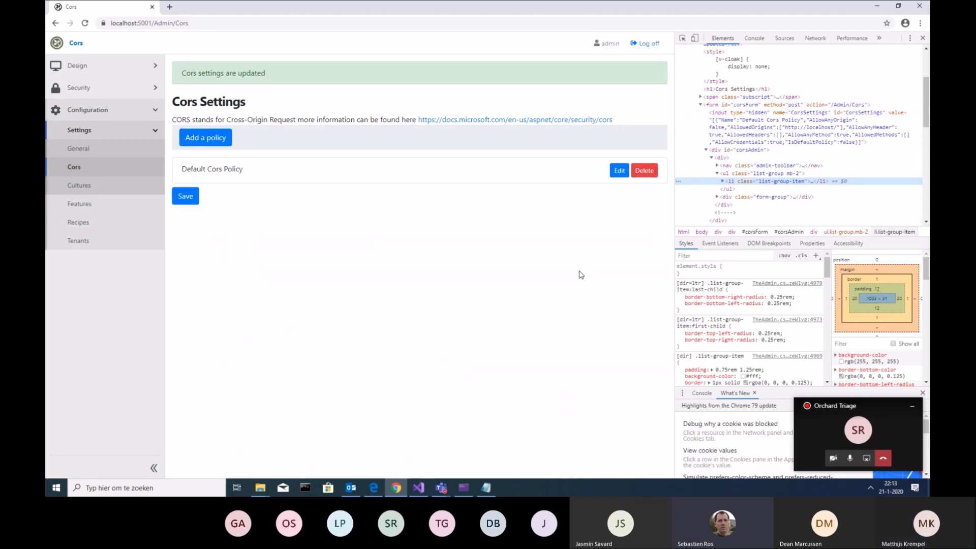
{"action": "mouse_move", "coordinate": [603, 263]}
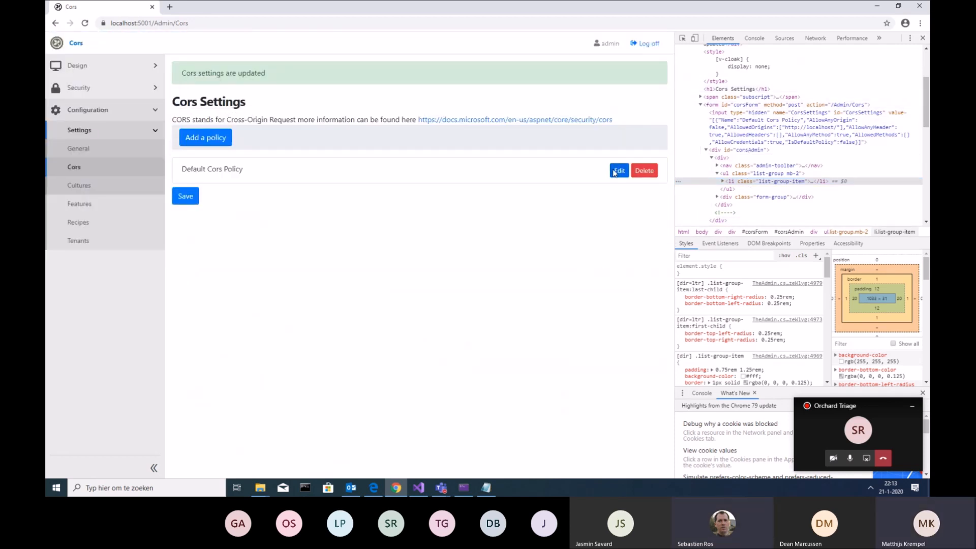
- Edit Default Cors Policy and tick 'Set policy as default policy'
{"action": "left_click", "coordinate": [618, 170]}
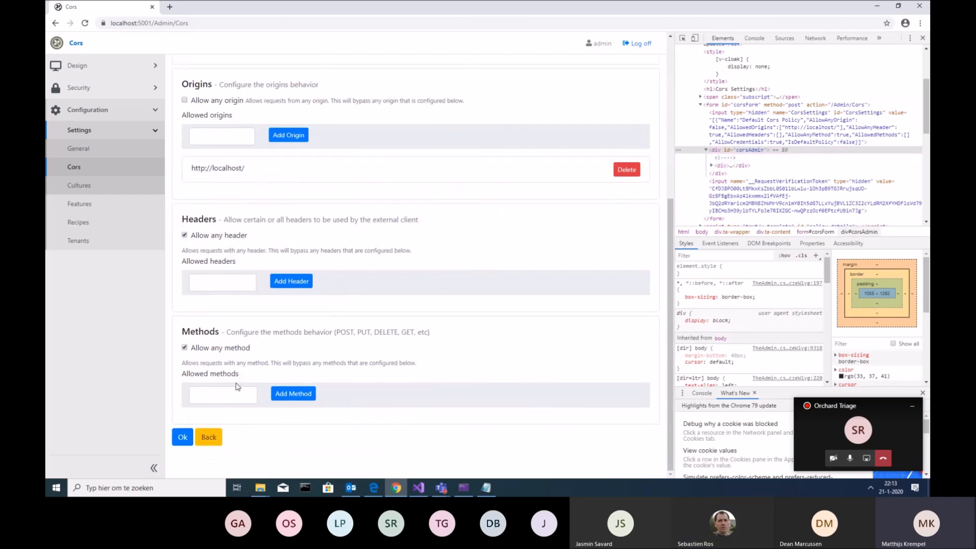
{"action": "left_click", "coordinate": [182, 437]}
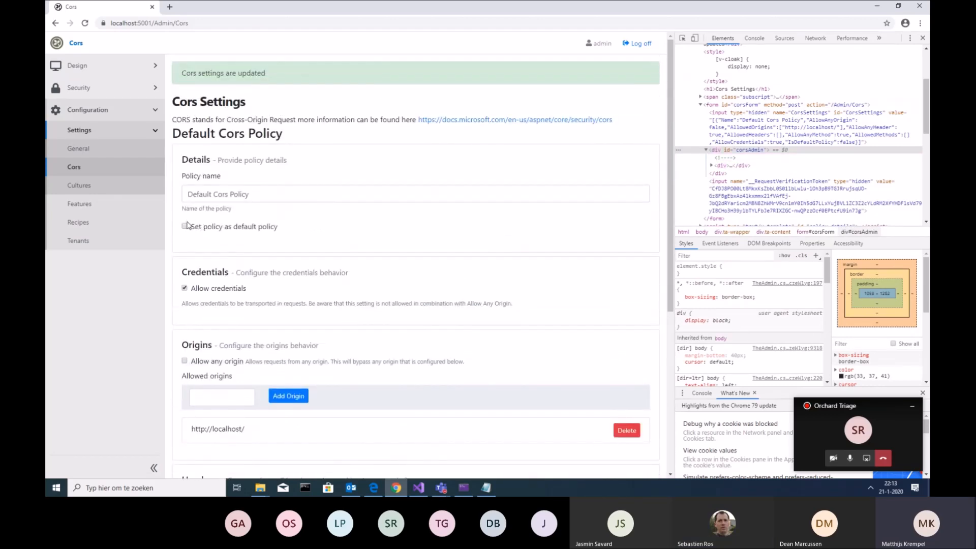
{"action": "left_click", "coordinate": [184, 227]}
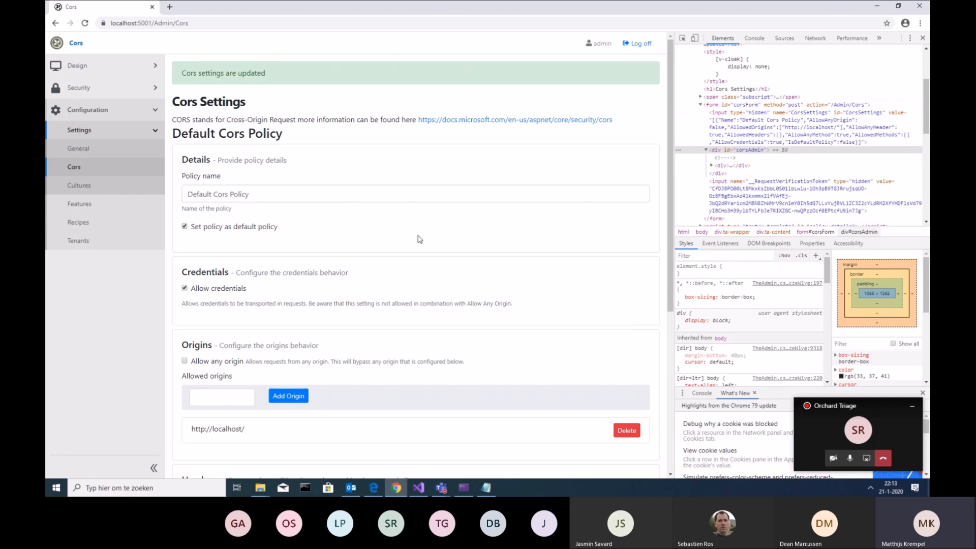
{"action": "mouse_move", "coordinate": [428, 169]}
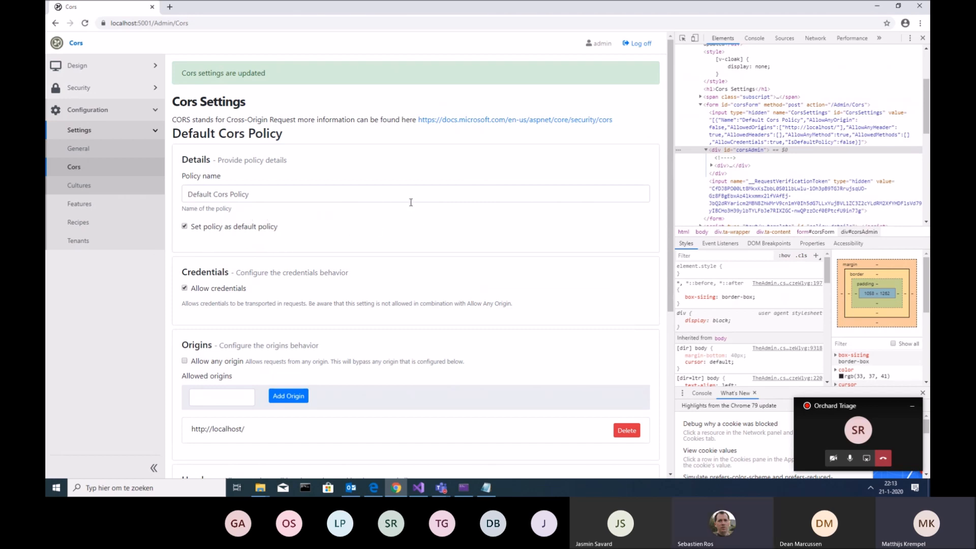
- Close DevTools and bring Visual Studio to the front
{"action": "left_click", "coordinate": [923, 38]}
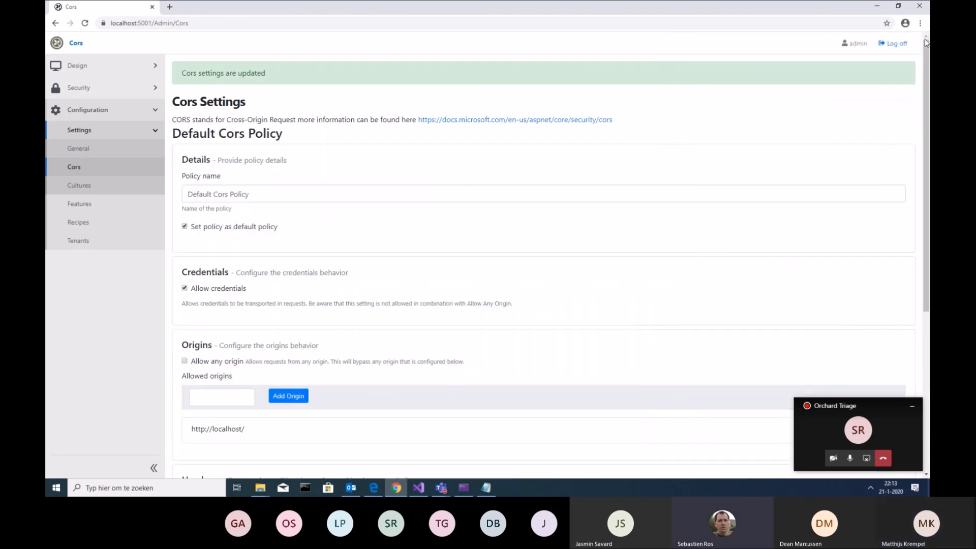
{"action": "mouse_move", "coordinate": [422, 247]}
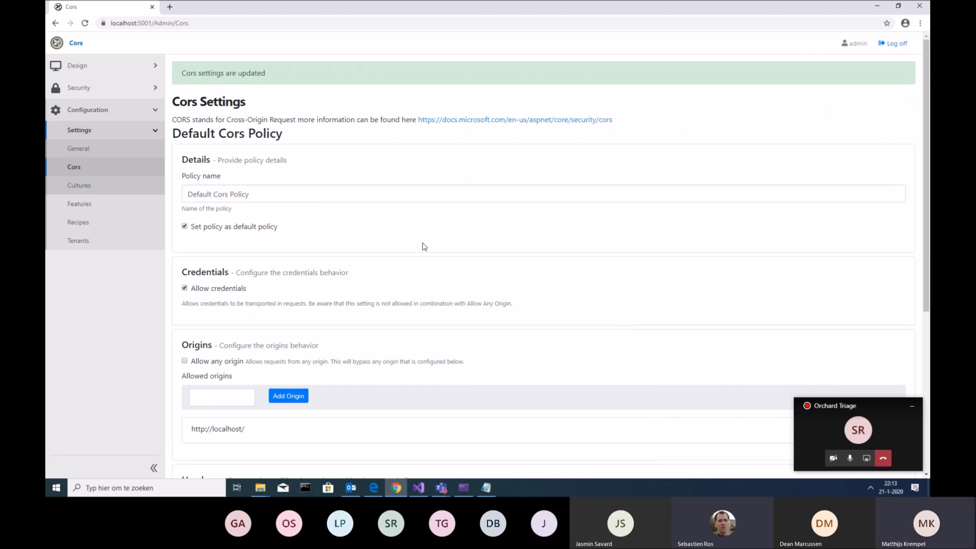
{"action": "mouse_move", "coordinate": [462, 239]}
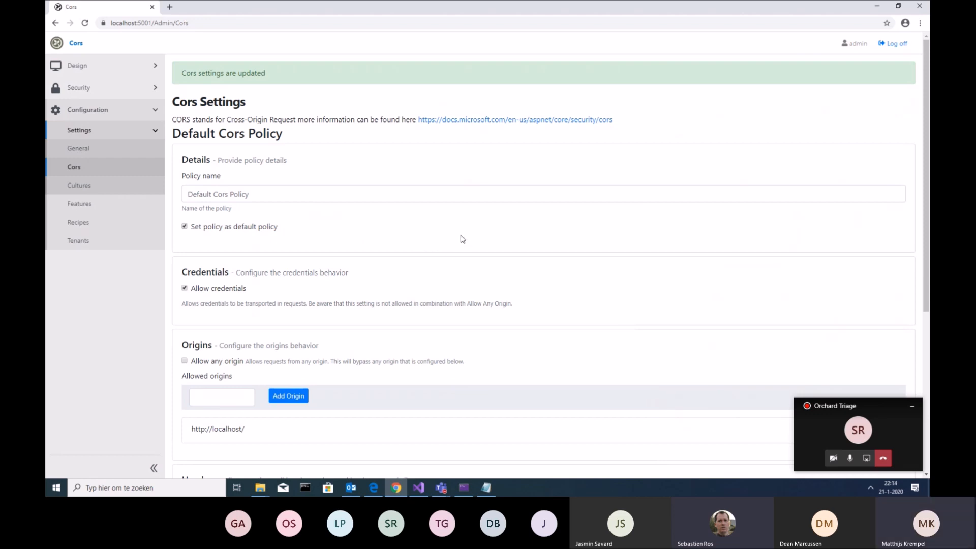
{"action": "mouse_move", "coordinate": [429, 471]}
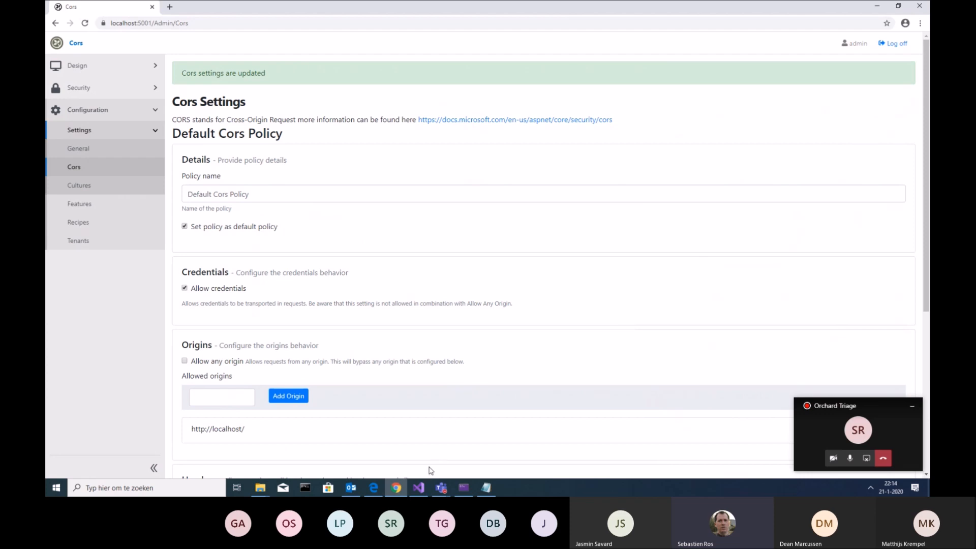
{"action": "left_click", "coordinate": [417, 487]}
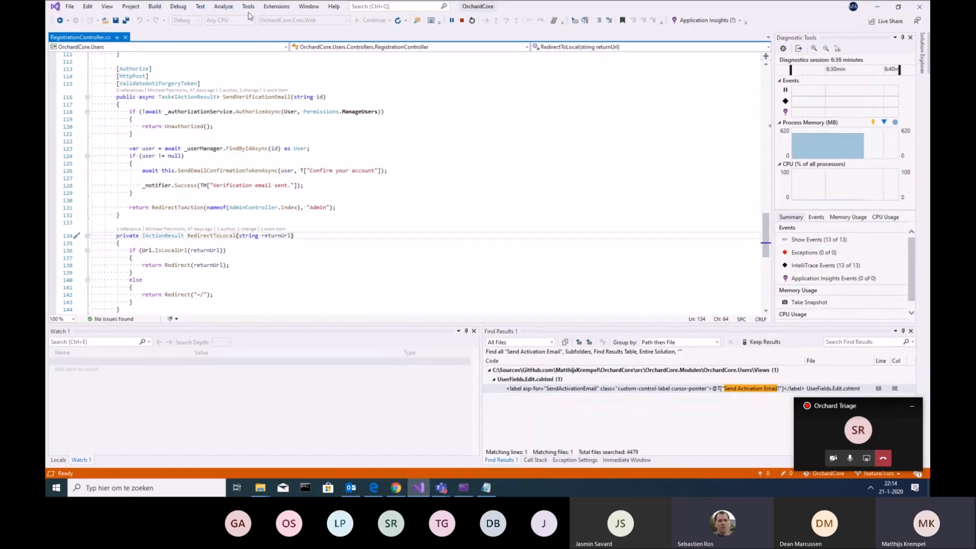
- Browse the Project, Analyze and View menus, then show Solution Explorer
{"action": "left_click", "coordinate": [131, 7]}
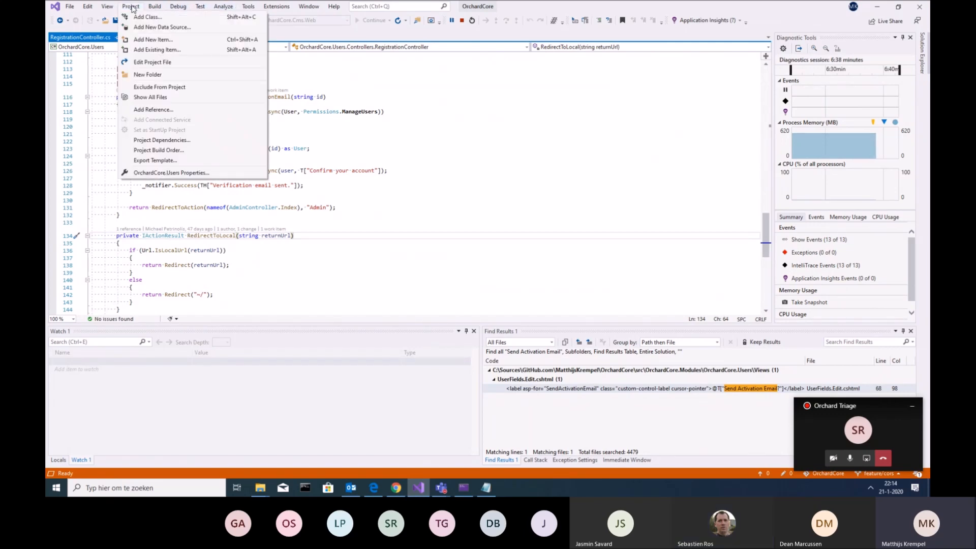
{"action": "left_click", "coordinate": [222, 6]}
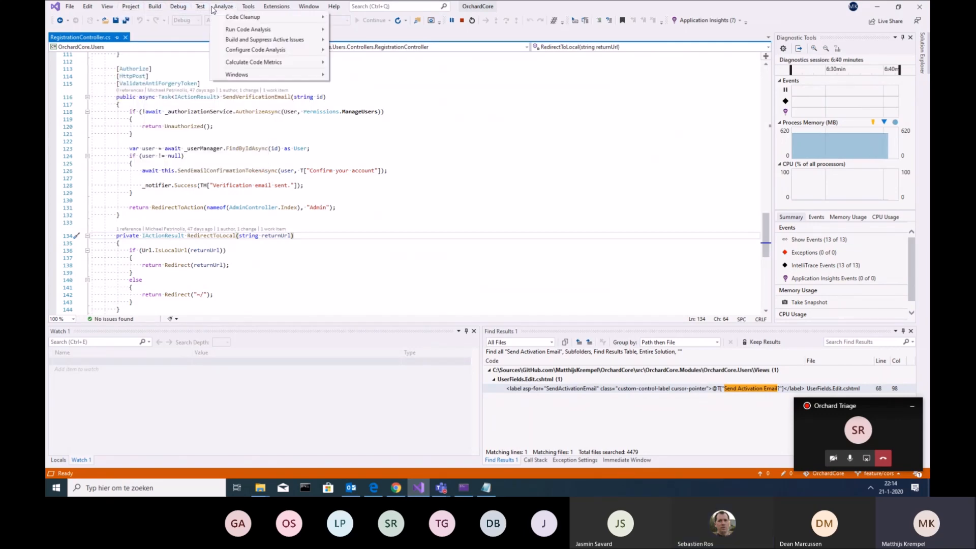
{"action": "left_click", "coordinate": [107, 7]}
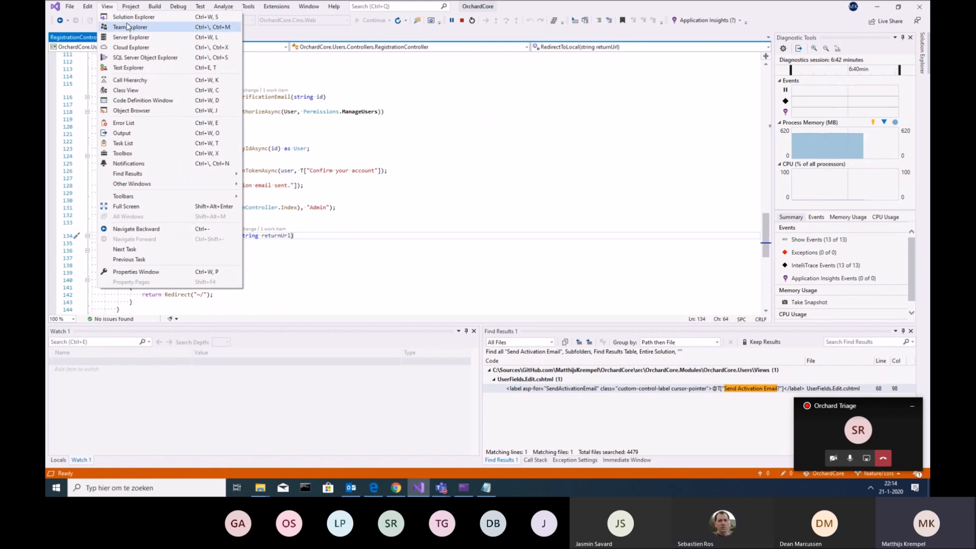
{"action": "left_click", "coordinate": [133, 16]}
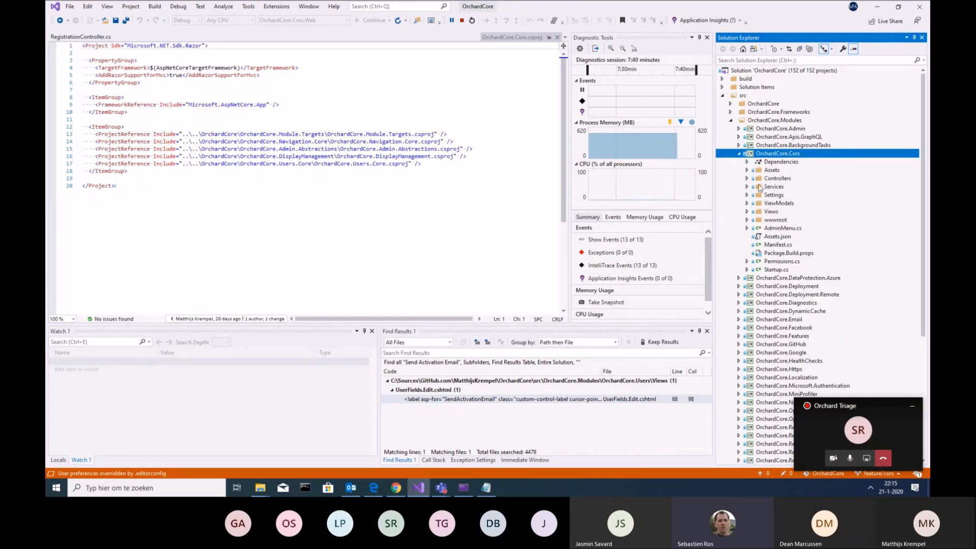
- Expand OrchardCore.Cors > Services and open CorsOptionsConfiguration.cs
{"action": "left_click", "coordinate": [746, 178]}
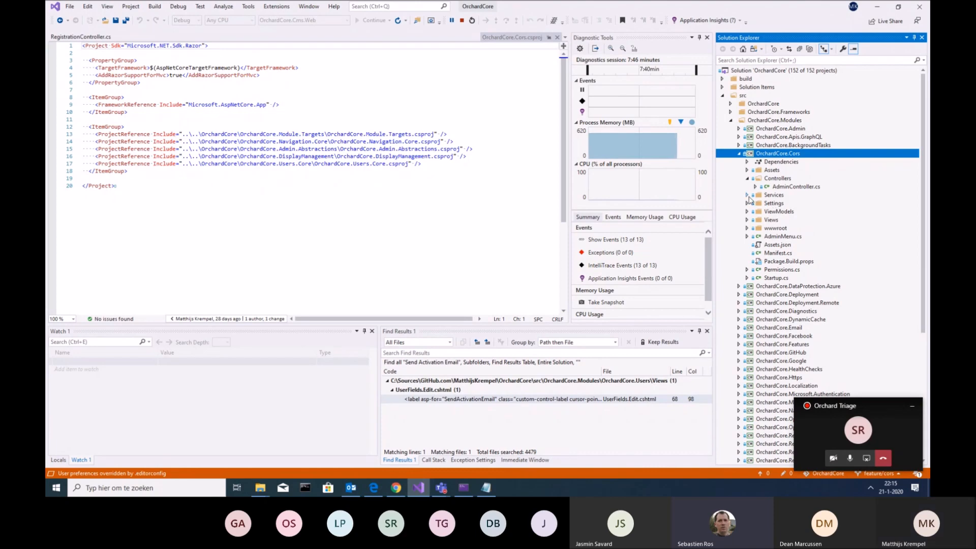
{"action": "left_click", "coordinate": [748, 195]}
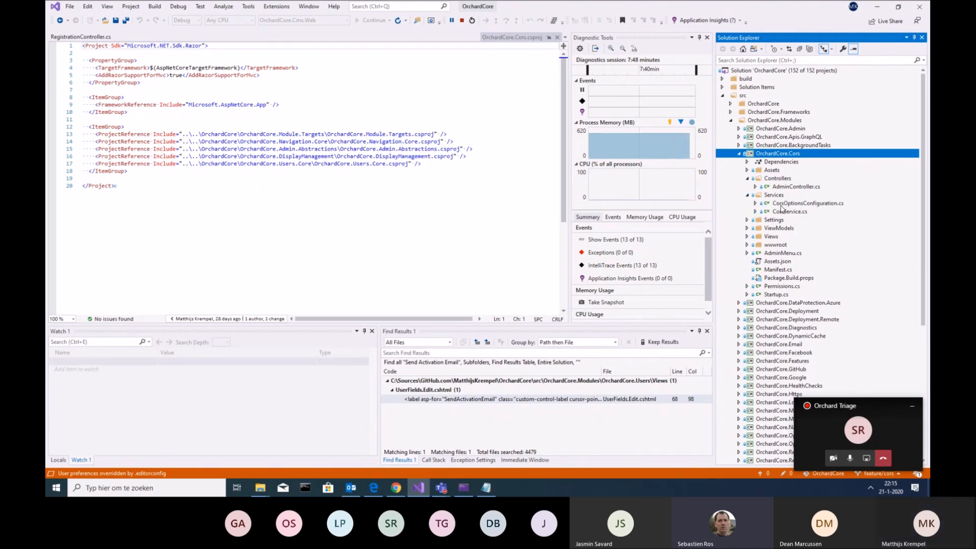
{"action": "double_click", "coordinate": [807, 203]}
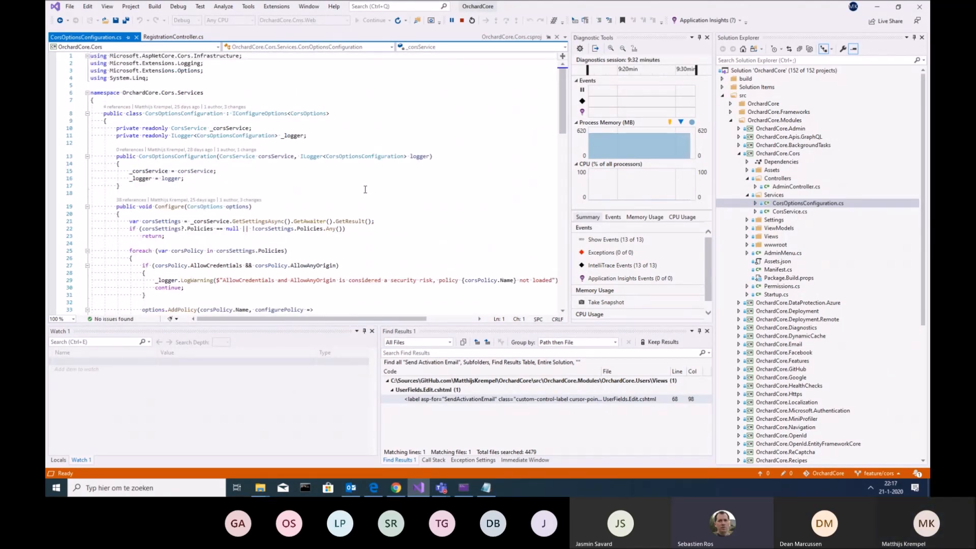
- Read CorsOptionsConfiguration.cs to its end and expand the Settings folder
{"action": "scroll", "scroll_direction": "down", "scroll_amount": 3}
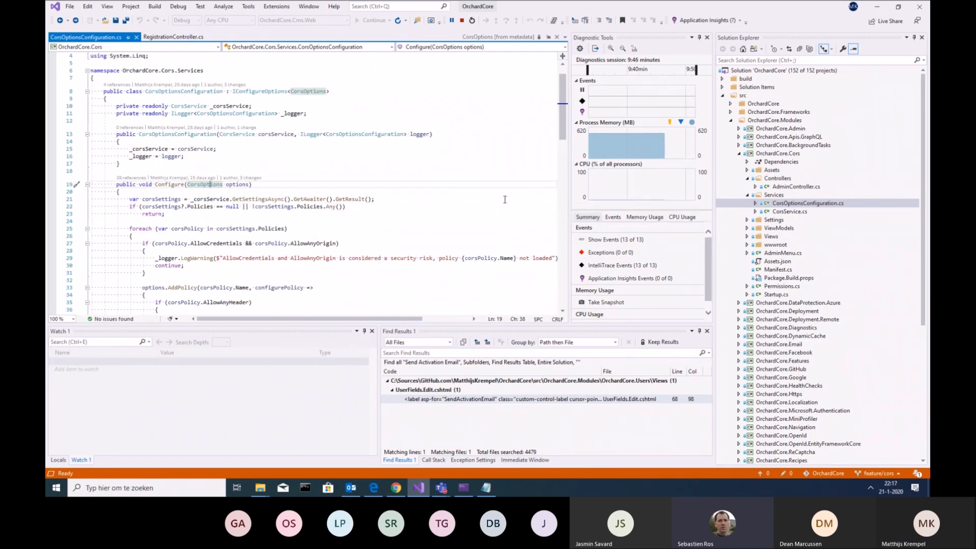
{"action": "scroll", "scroll_direction": "down", "scroll_amount": 3}
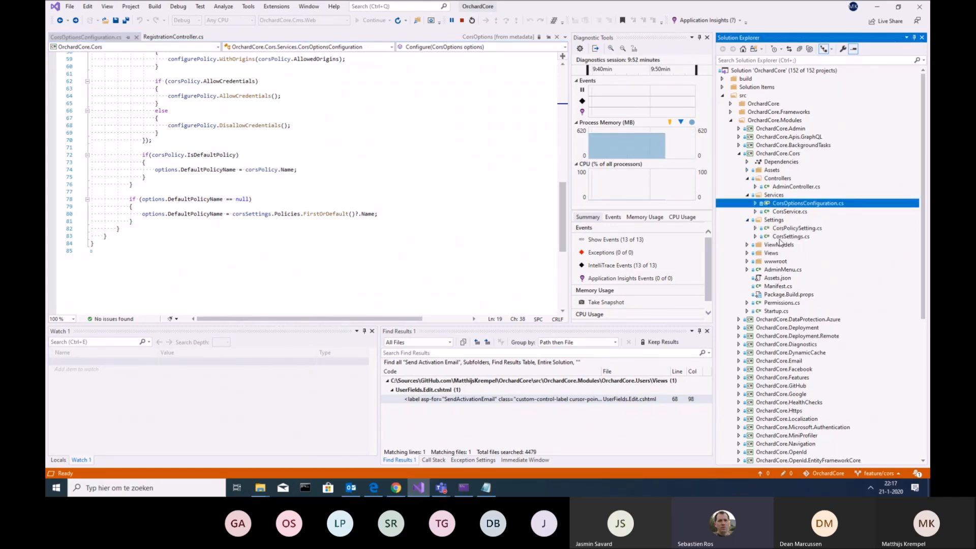
{"action": "double_click", "coordinate": [791, 236]}
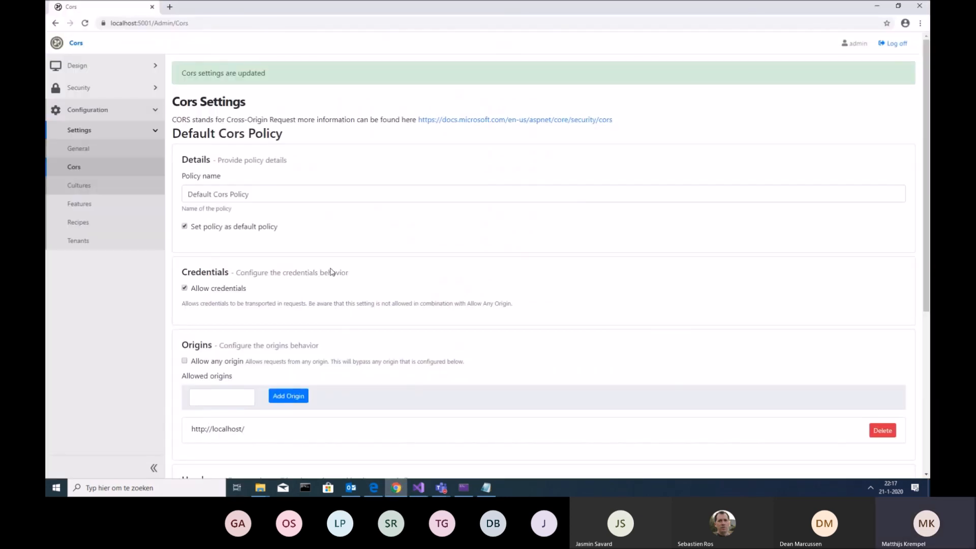
{"action": "scroll", "scroll_direction": "down", "scroll_amount": 3}
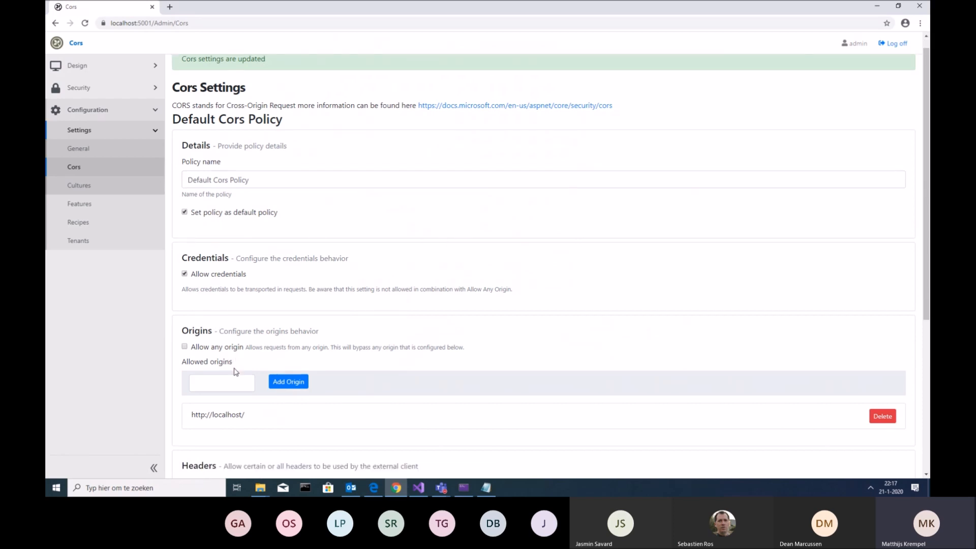
{"action": "scroll", "scroll_direction": "down", "scroll_amount": 3}
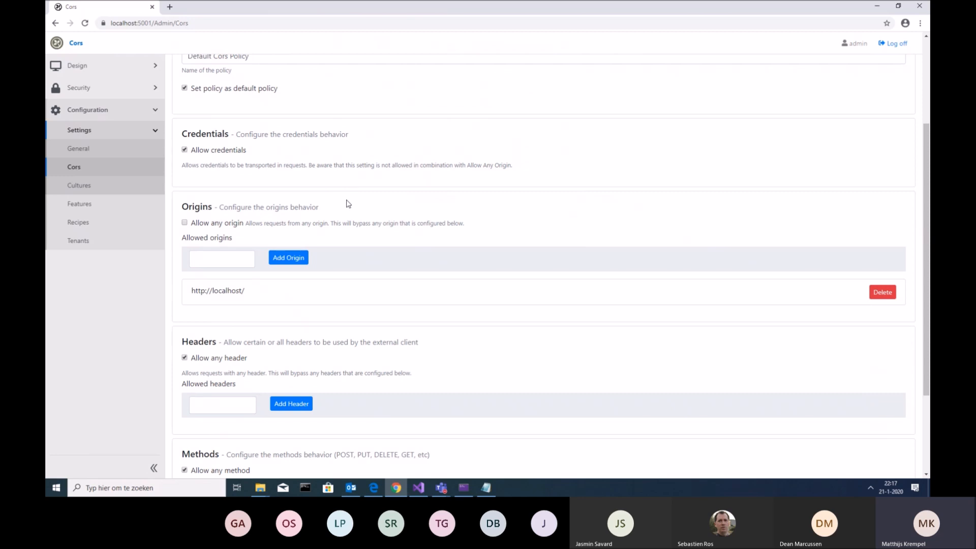
{"action": "scroll", "scroll_direction": "down", "scroll_amount": 3}
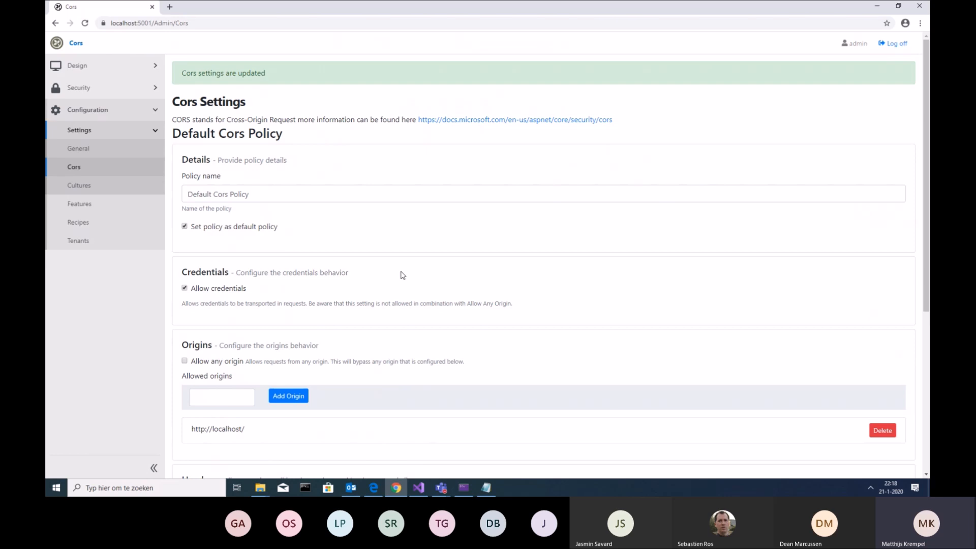
- Confirm the Default Cors Policy form with Ok, returning to the policies list
{"action": "scroll", "scroll_direction": "down", "scroll_amount": 3}
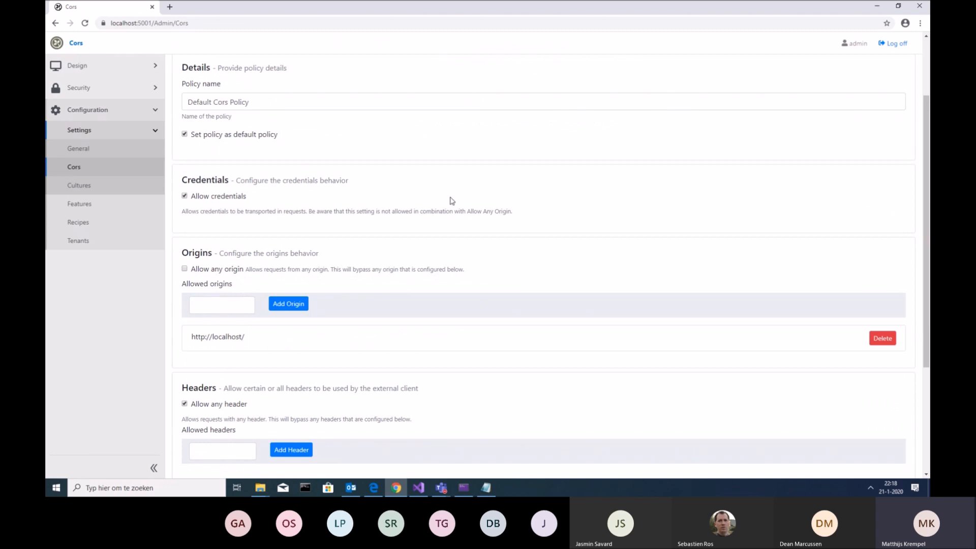
{"action": "mouse_move", "coordinate": [750, 251]}
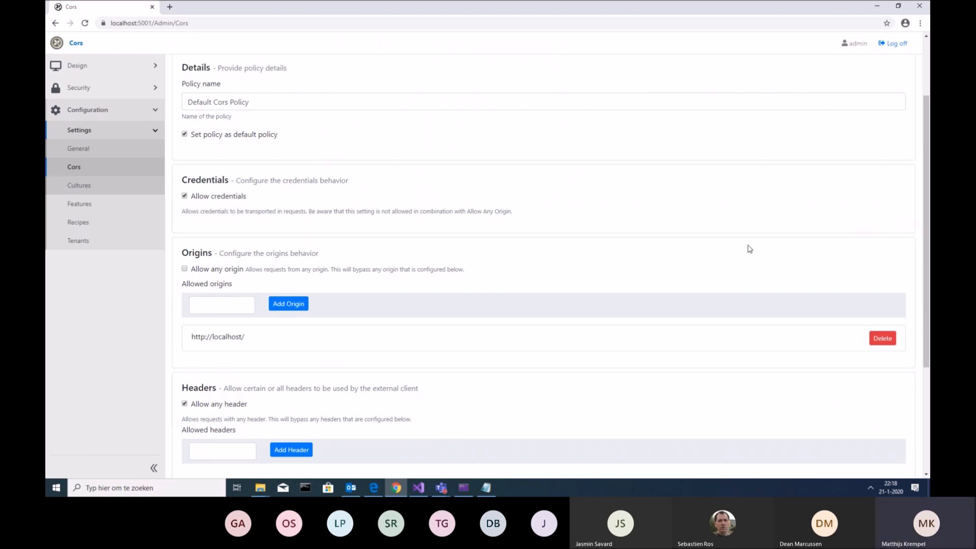
{"action": "scroll", "scroll_direction": "down", "scroll_amount": 3}
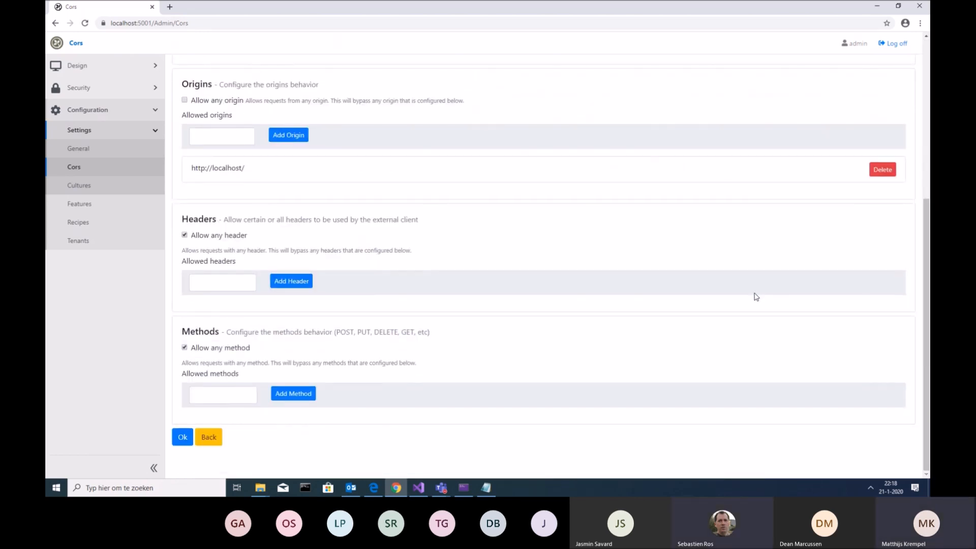
{"action": "left_click", "coordinate": [182, 437]}
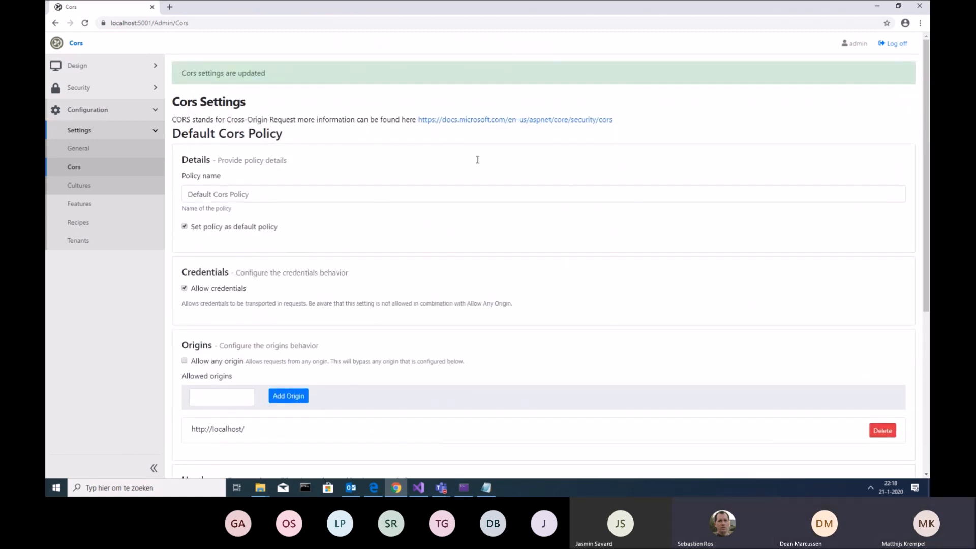
{"action": "mouse_move", "coordinate": [467, 269]}
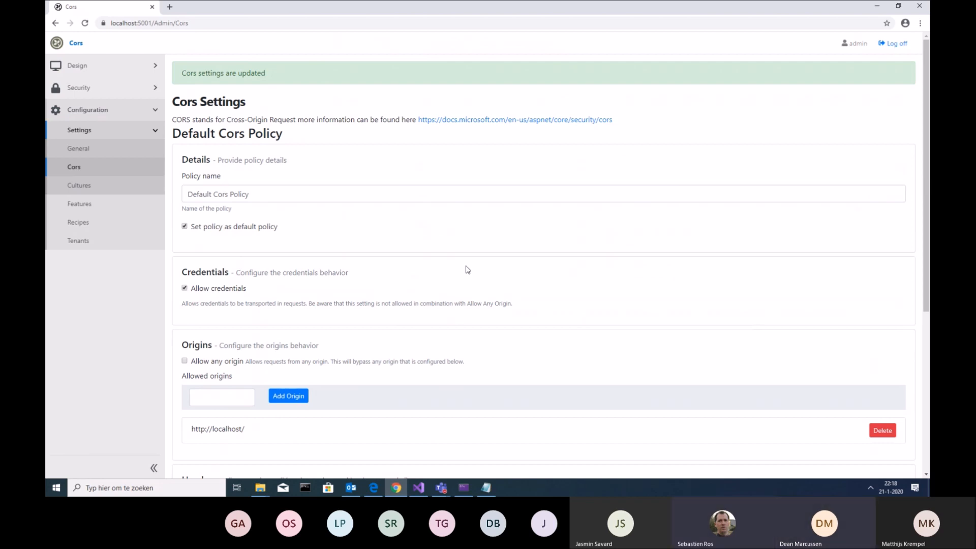
{"action": "scroll", "scroll_direction": "down", "scroll_amount": 3}
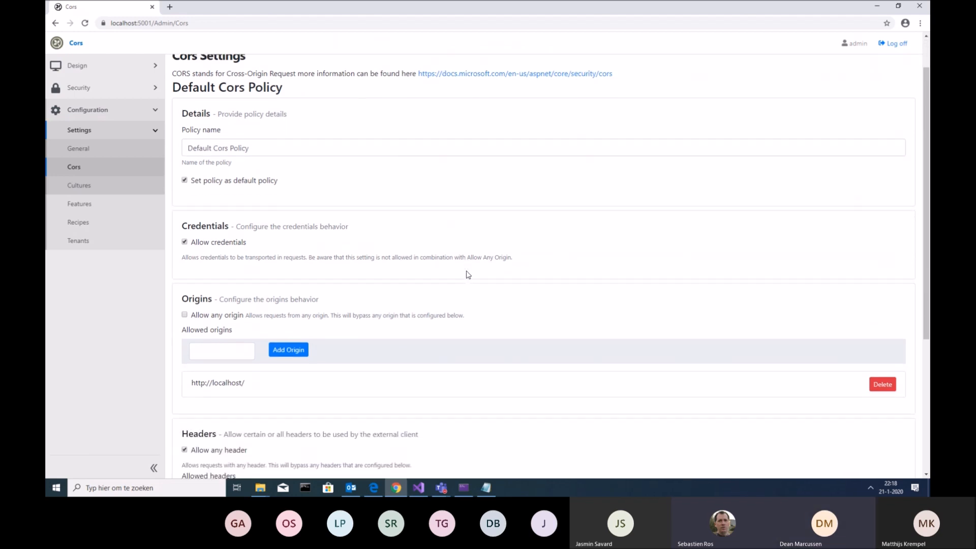
{"action": "scroll", "scroll_direction": "down", "scroll_amount": 3}
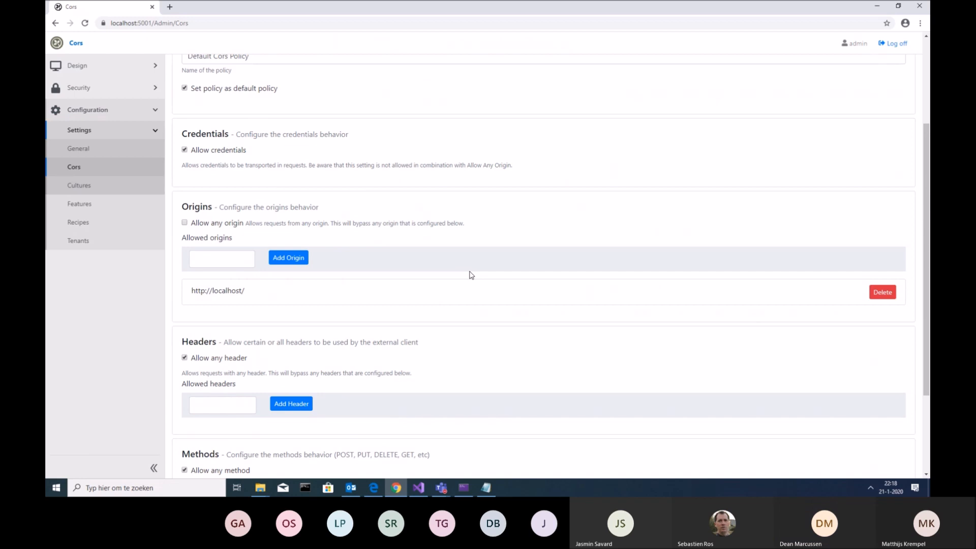
{"action": "scroll", "scroll_direction": "down", "scroll_amount": 3}
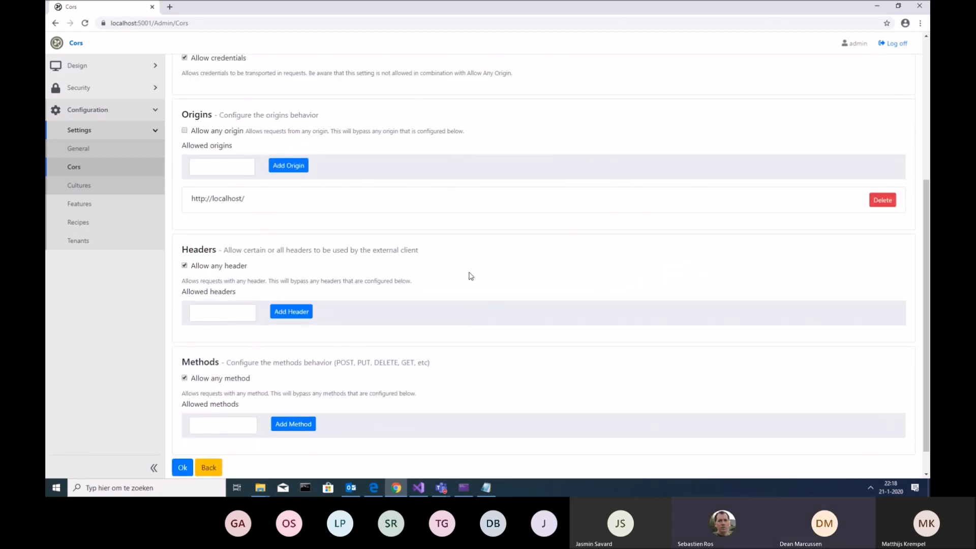
{"action": "scroll", "scroll_direction": "down", "scroll_amount": 3}
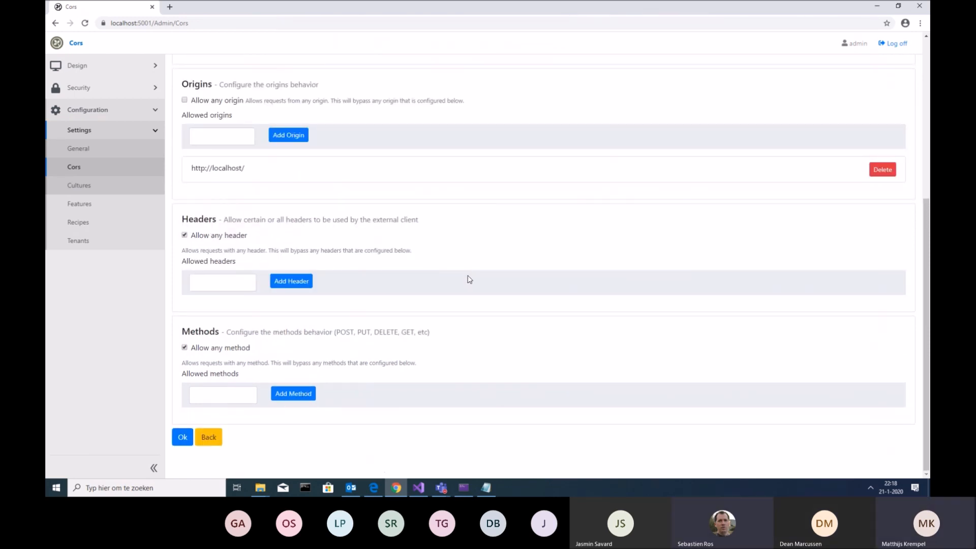
{"action": "mouse_move", "coordinate": [575, 340]}
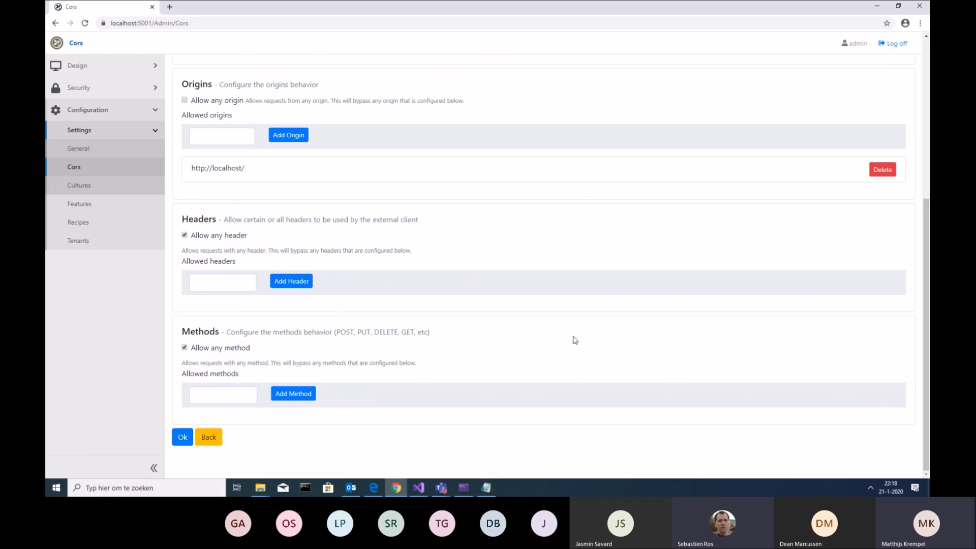
{"action": "mouse_move", "coordinate": [234, 429]}
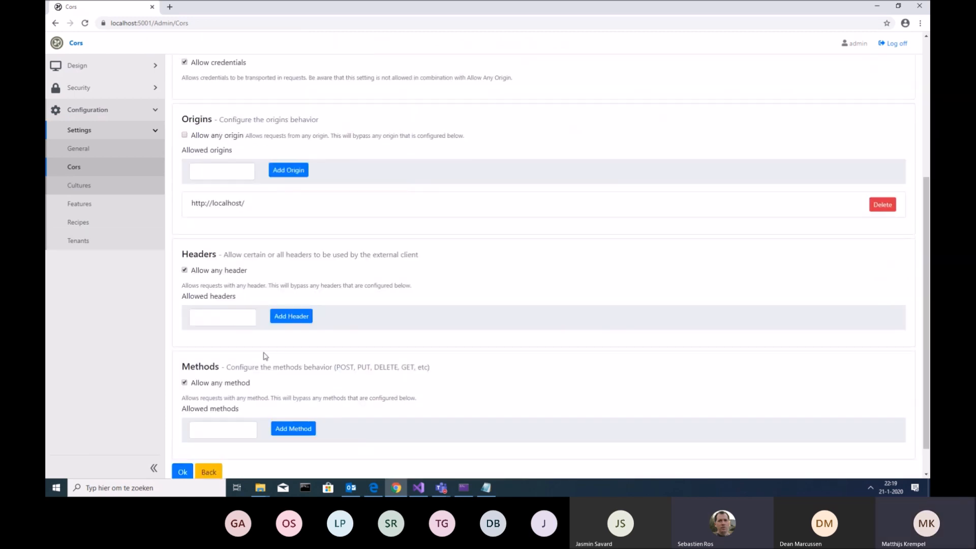
{"action": "left_click", "coordinate": [182, 472]}
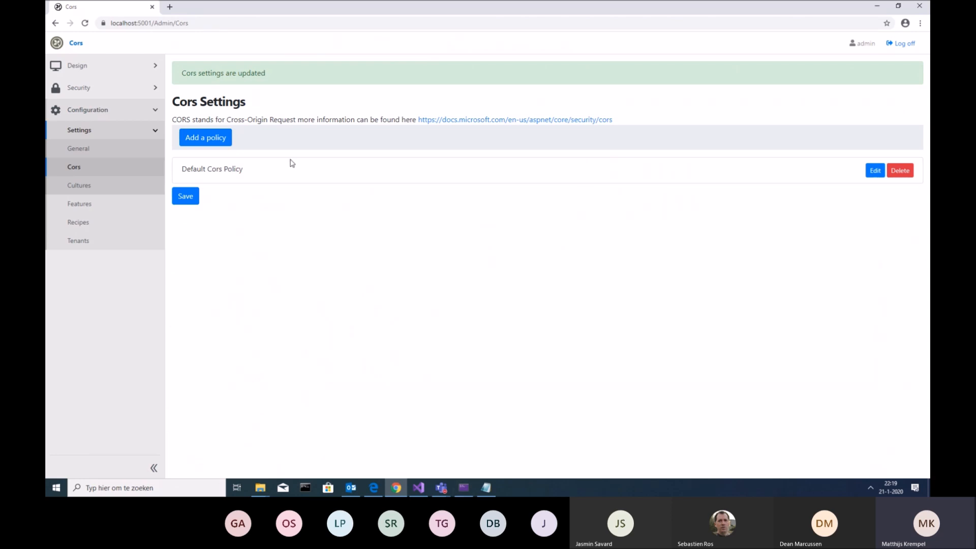
{"action": "mouse_move", "coordinate": [178, 454]}
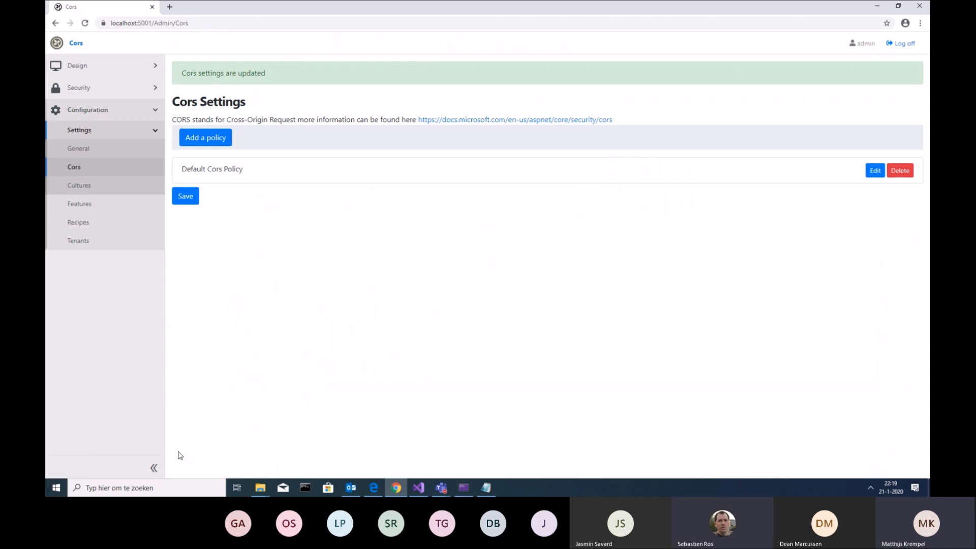